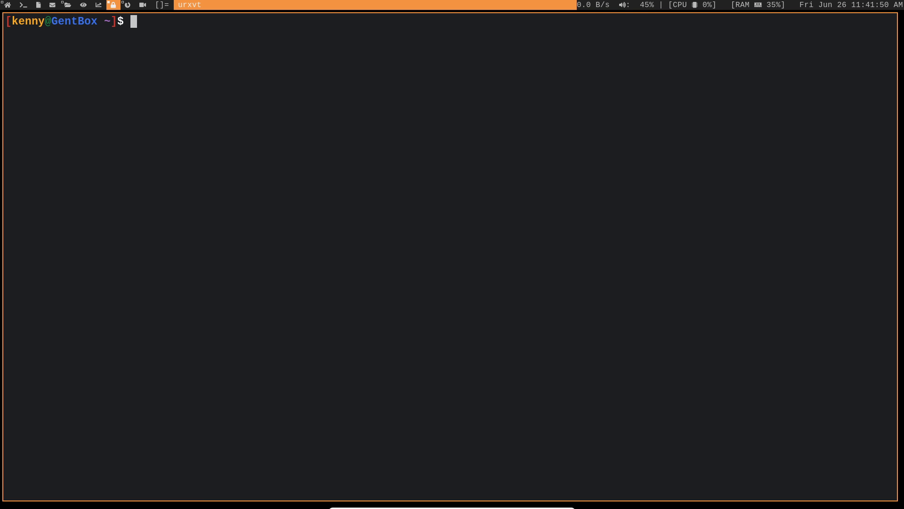
- Run sudo find / -name .vimrc with the password, listing the five matching .vimrc paths
click(67, 5)
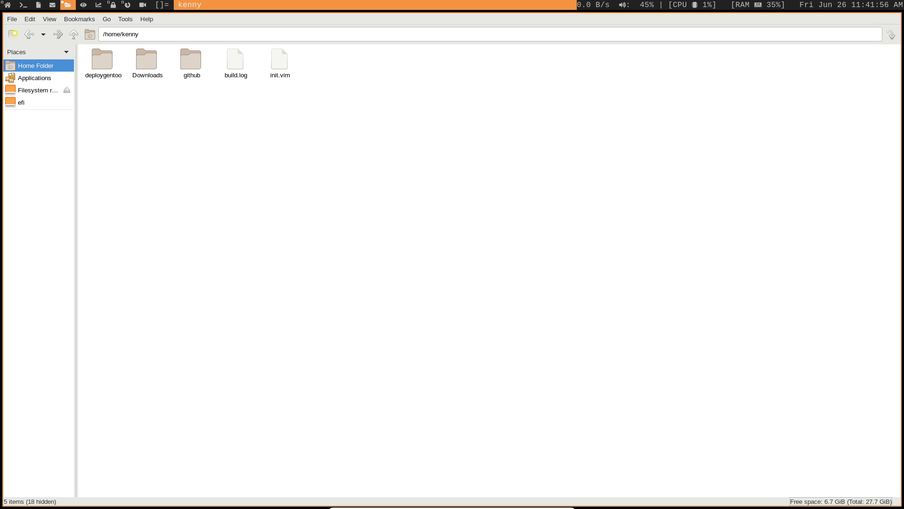
click(125, 19)
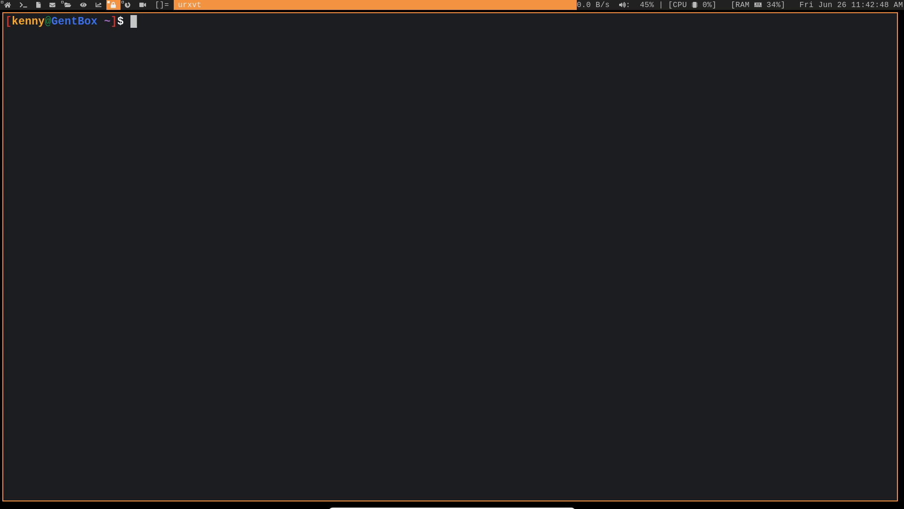
text(sudo find)
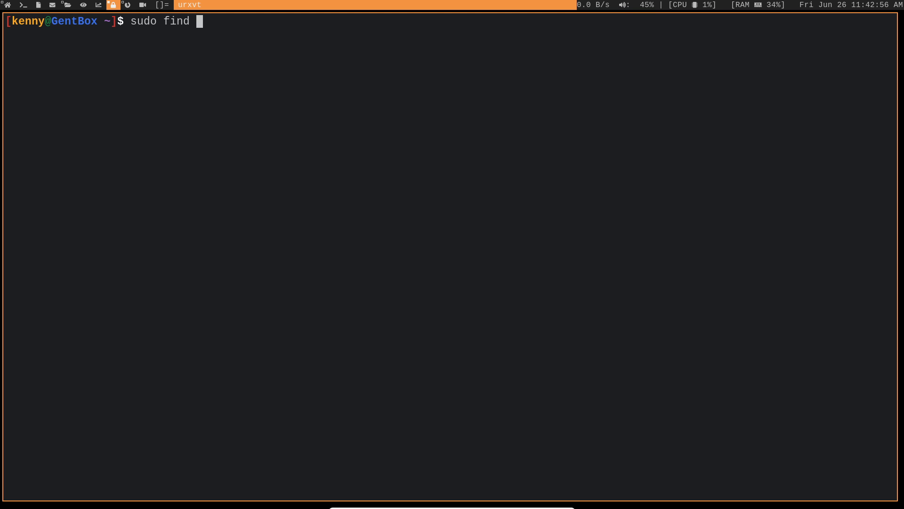
text(/)
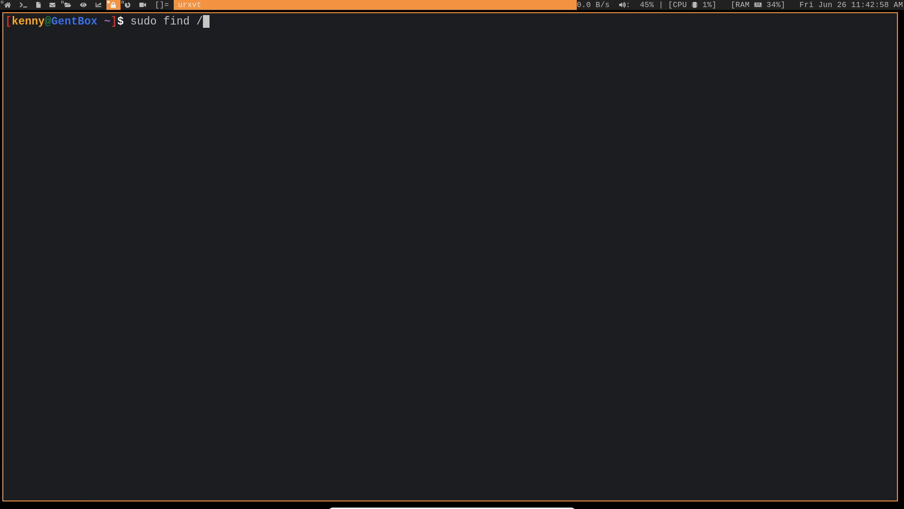
text(-name v)
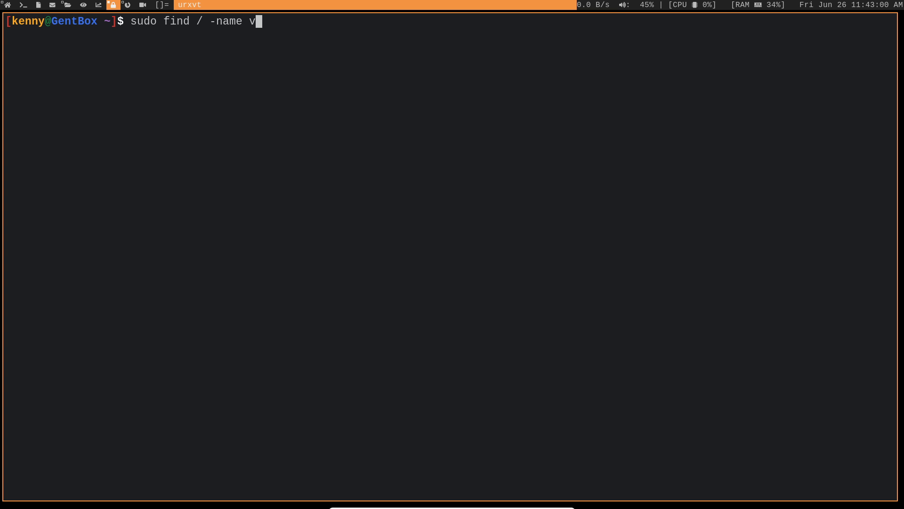
text(imrc)
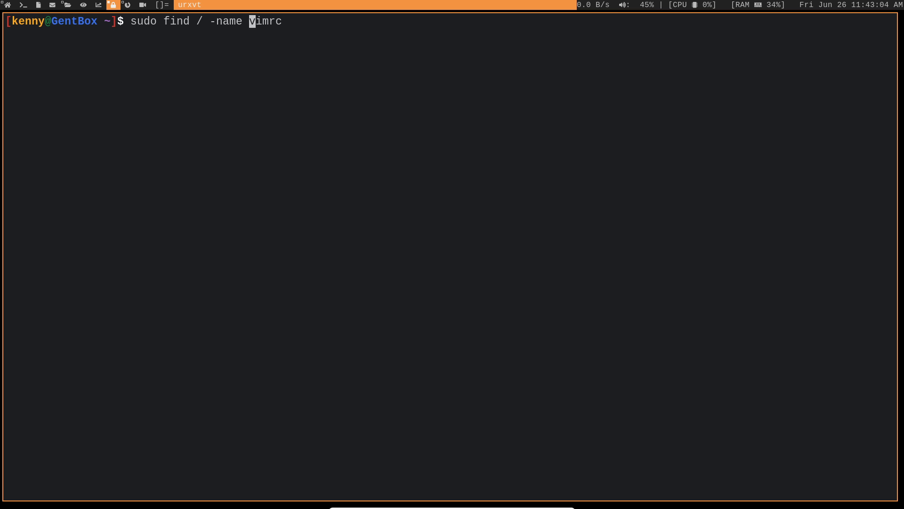
text(.)
key(Return)
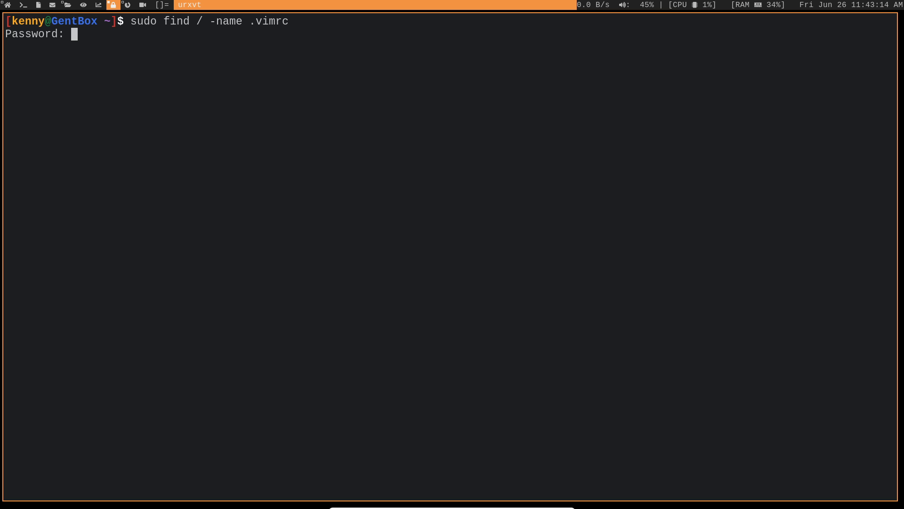
key(Return)
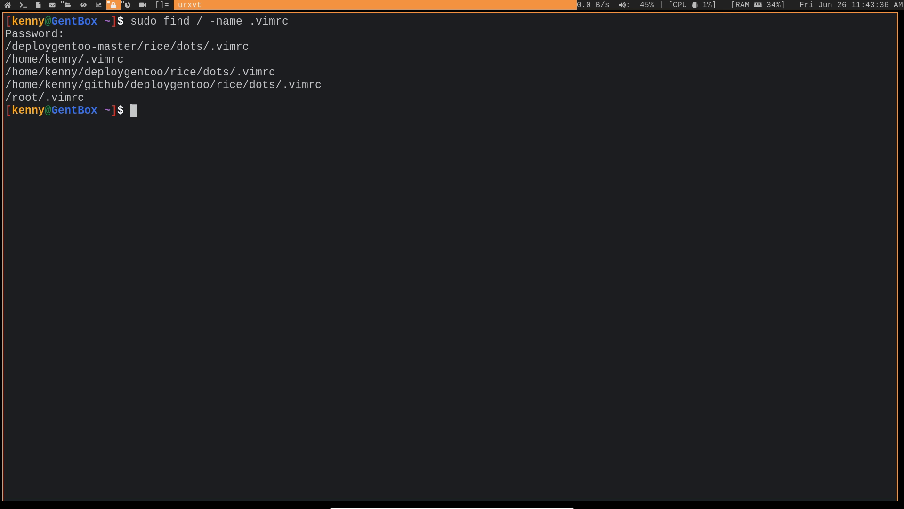
double_click(43, 97)
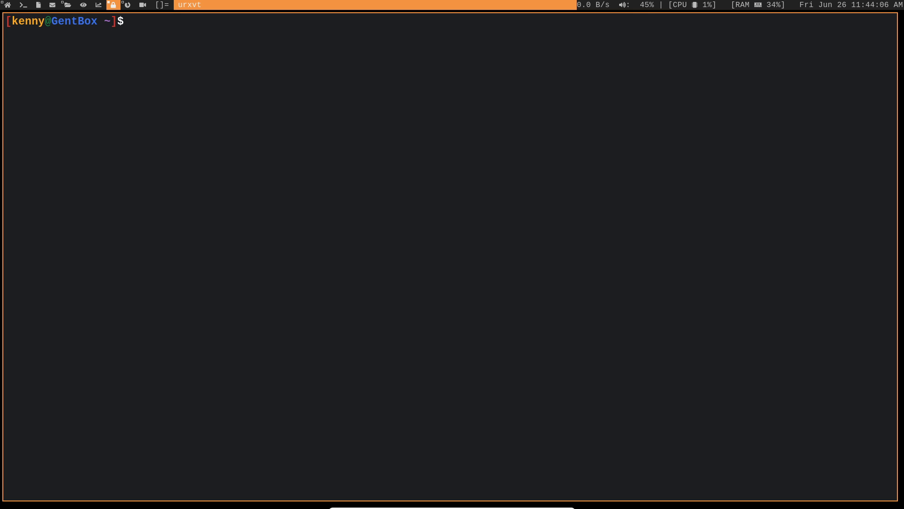
- Run find ~ -name ".*rc" to list the eleven rc dotfiles in the home directory
text(find)
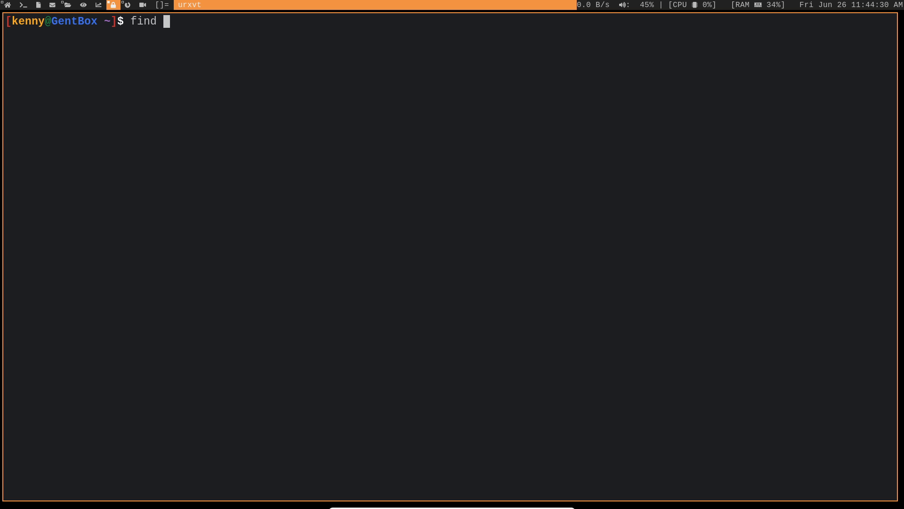
text(~)
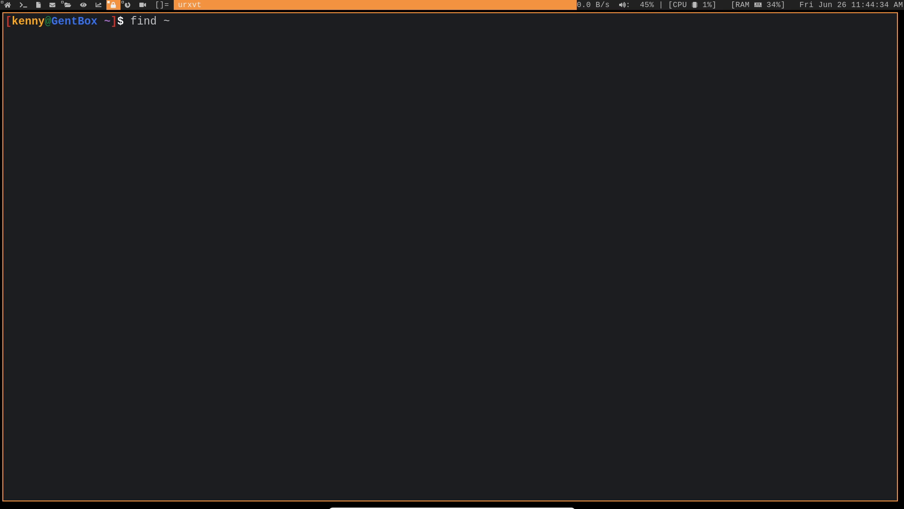
text(-)
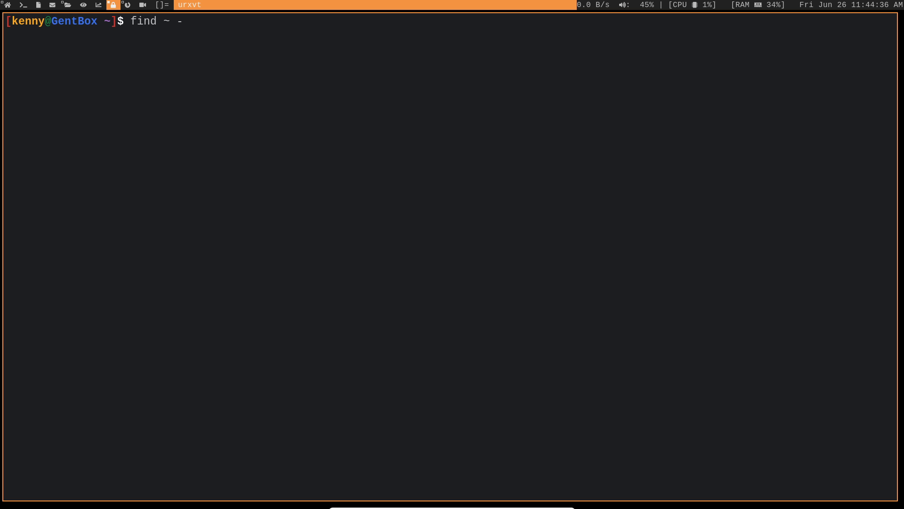
text(name)
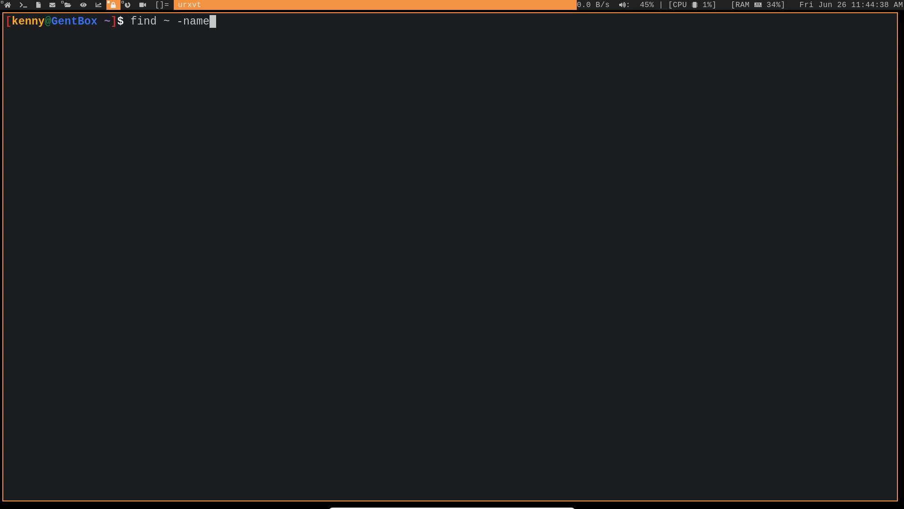
text(")
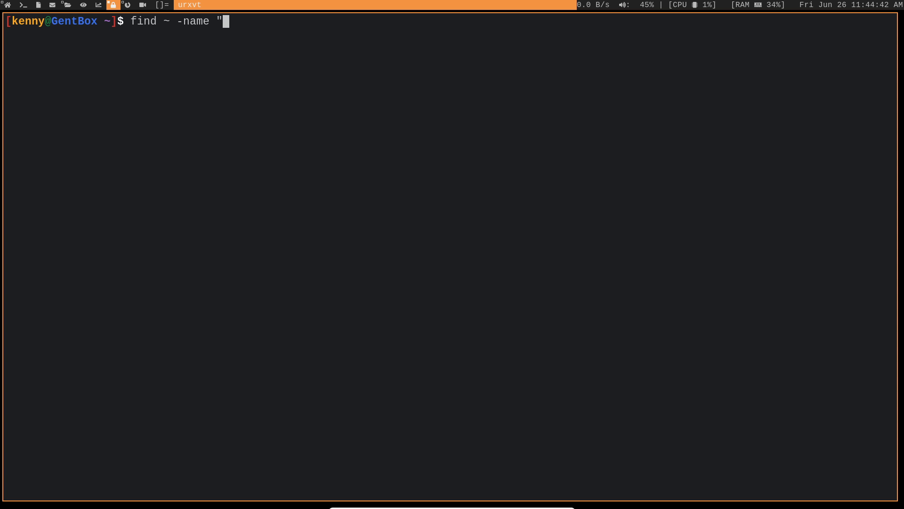
text(.*r)
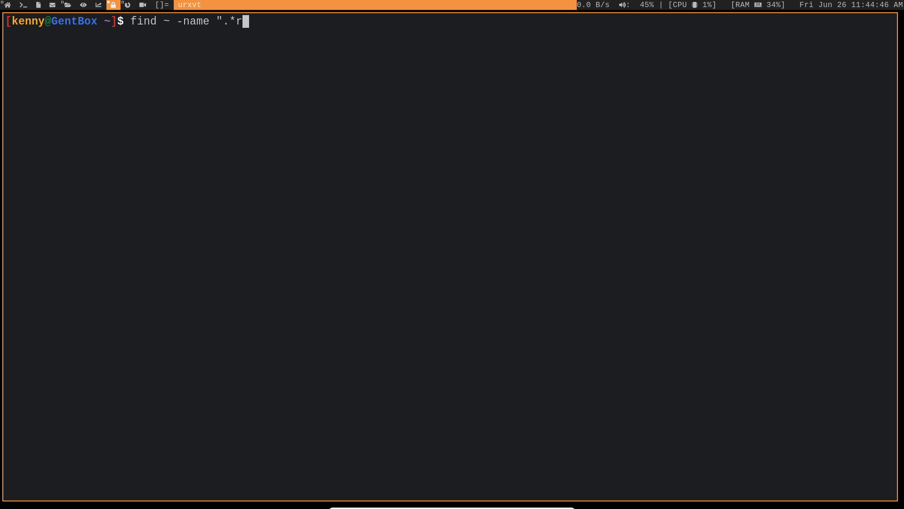
text(c")
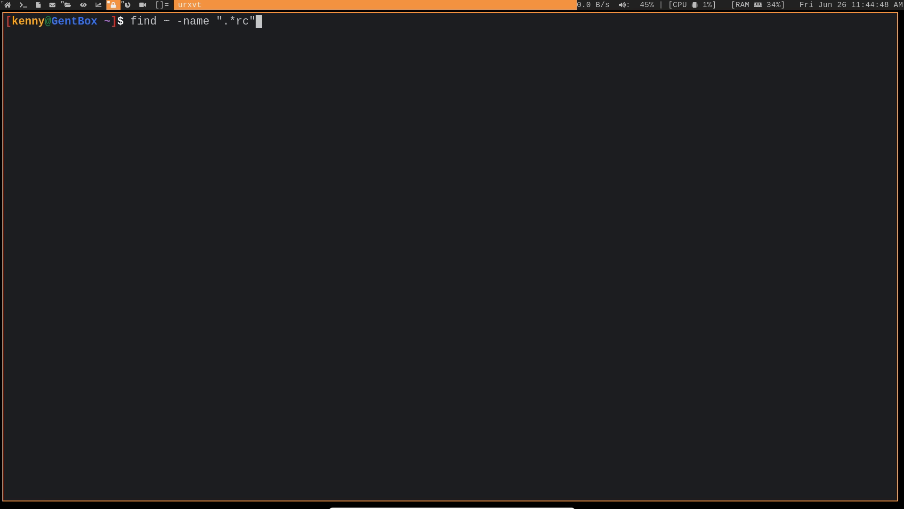
key(Return)
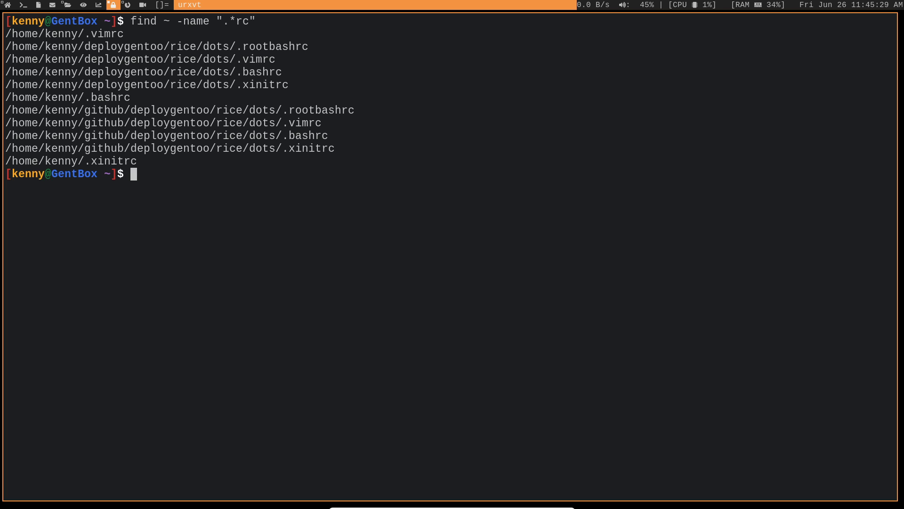
- Clear the dotfile listing from the screen
text(clear)
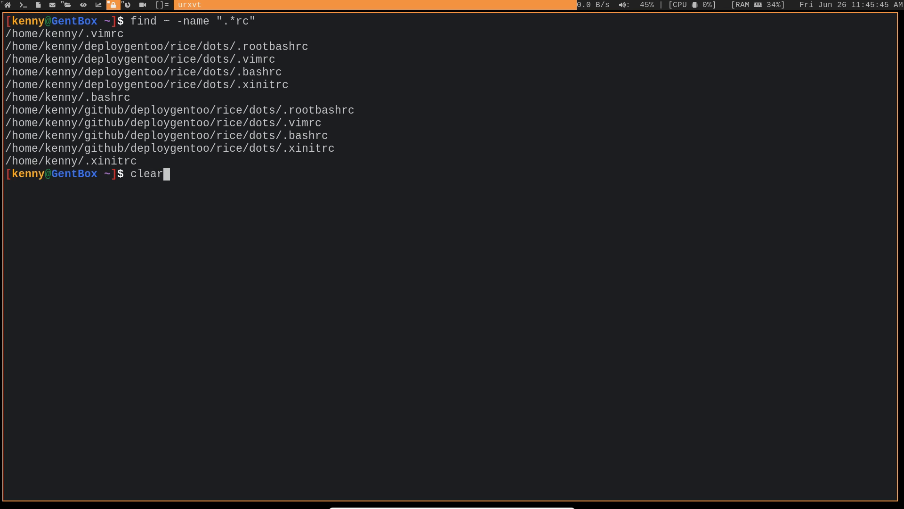
key(Return)
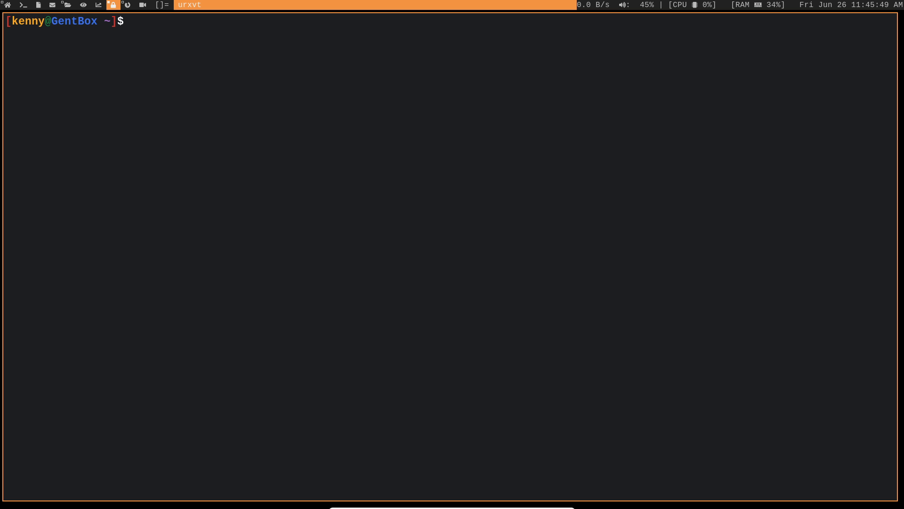
- Run sudo find / -type d -name package.use, listing the four matching directories
text(sudo)
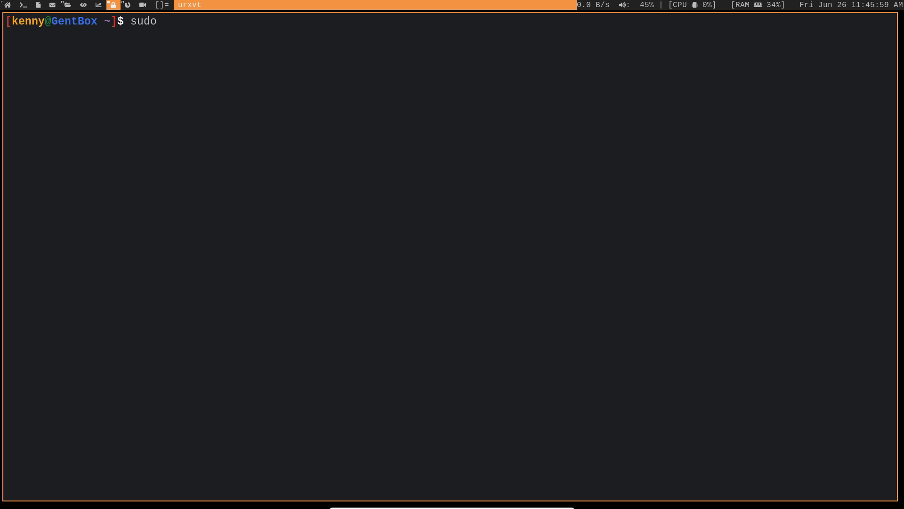
text(find)
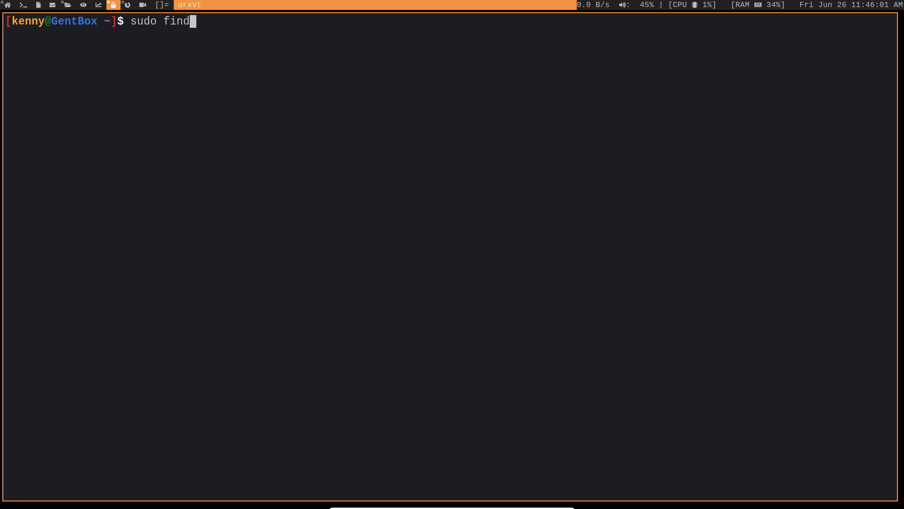
text(/)
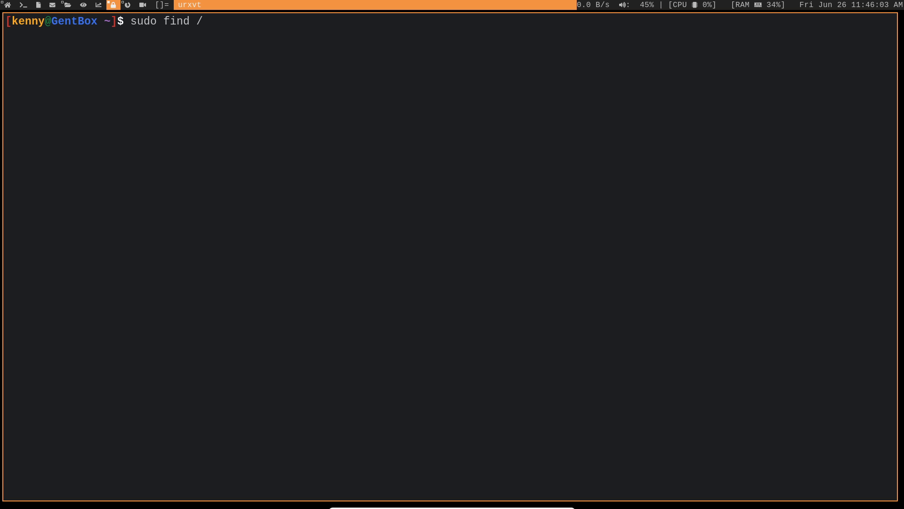
text(-type)
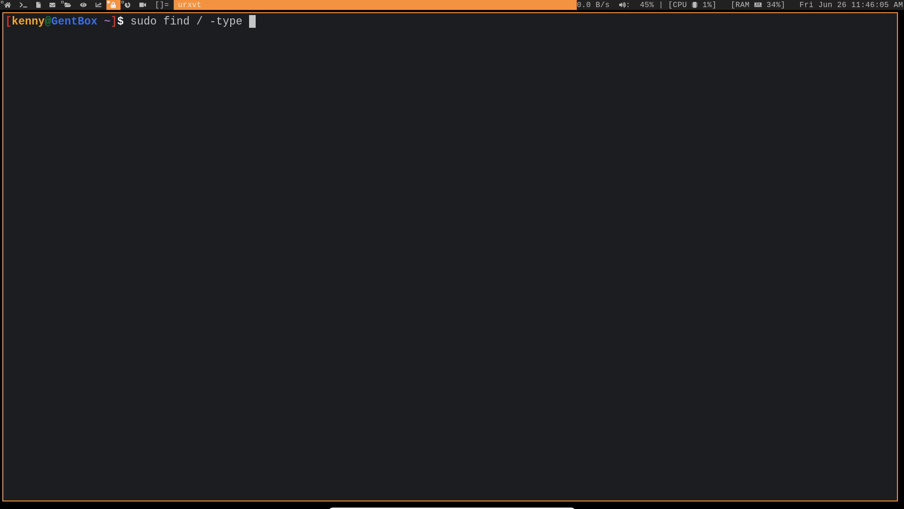
text(d -name pa)
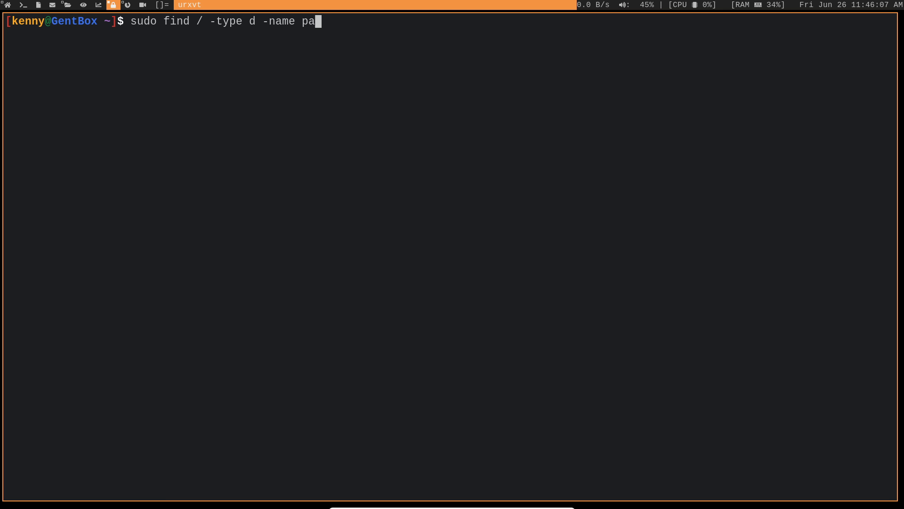
text(ckage.use)
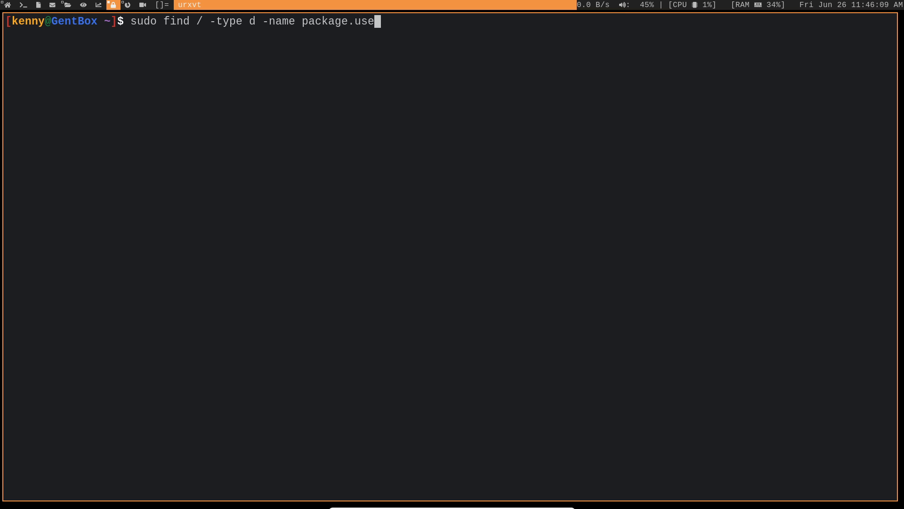
key(Return)
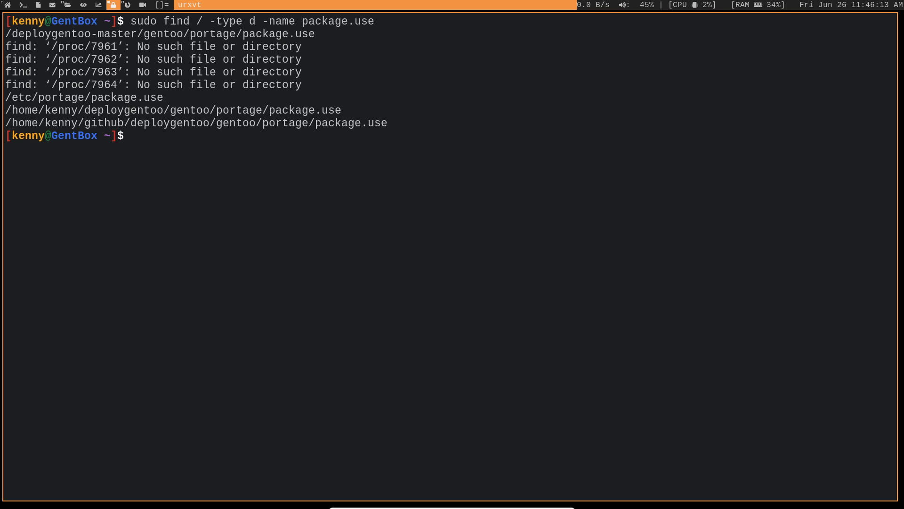
- Abandon a partially typed -type f option and type clear at the prompt
double_click(226, 22)
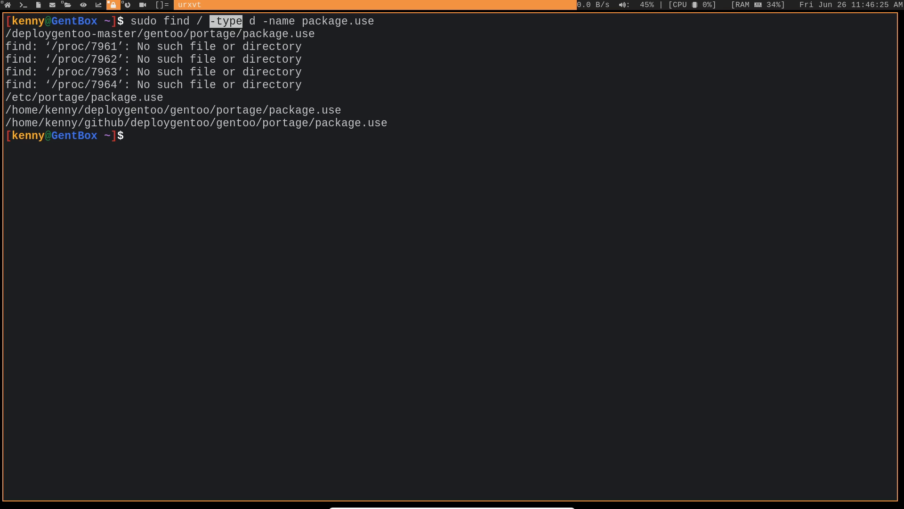
text(-)
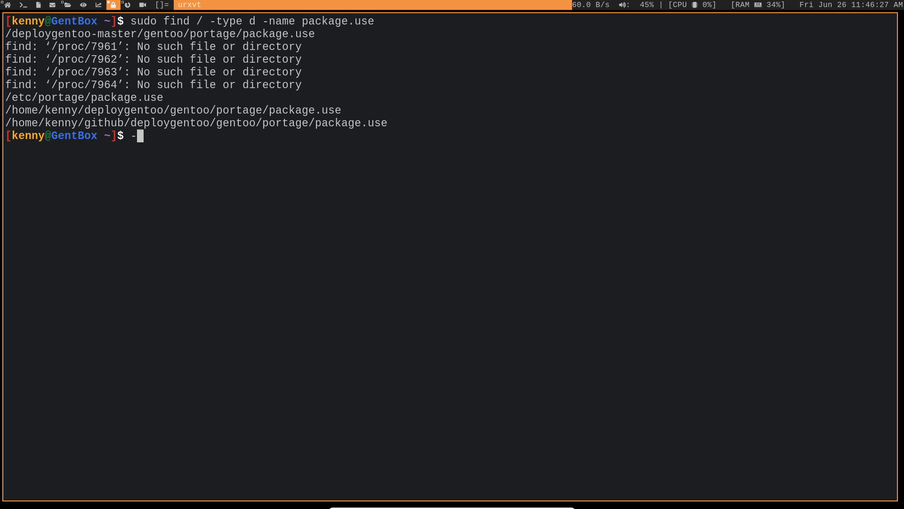
text(type)
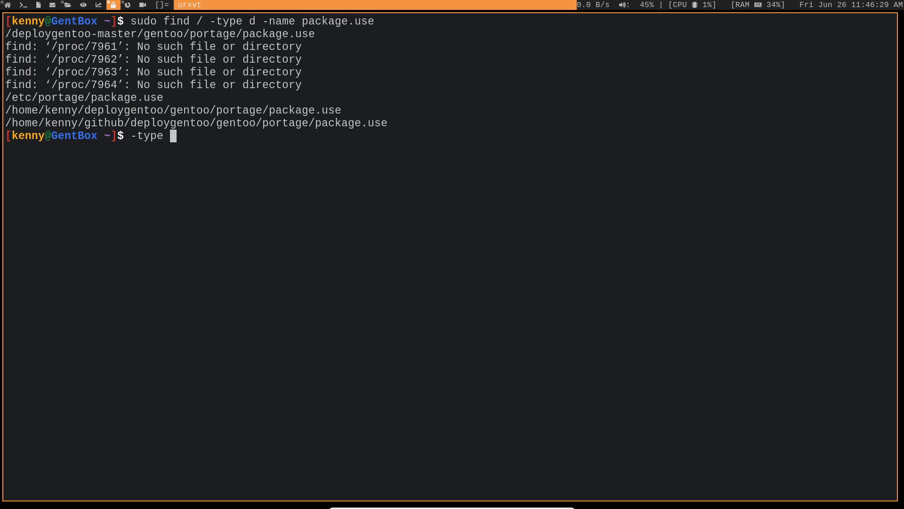
text(f)
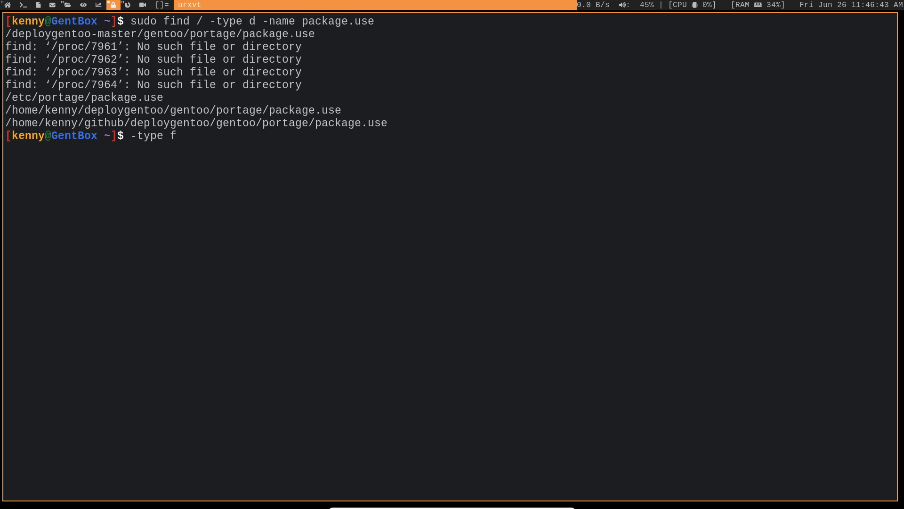
key(BackSpace)
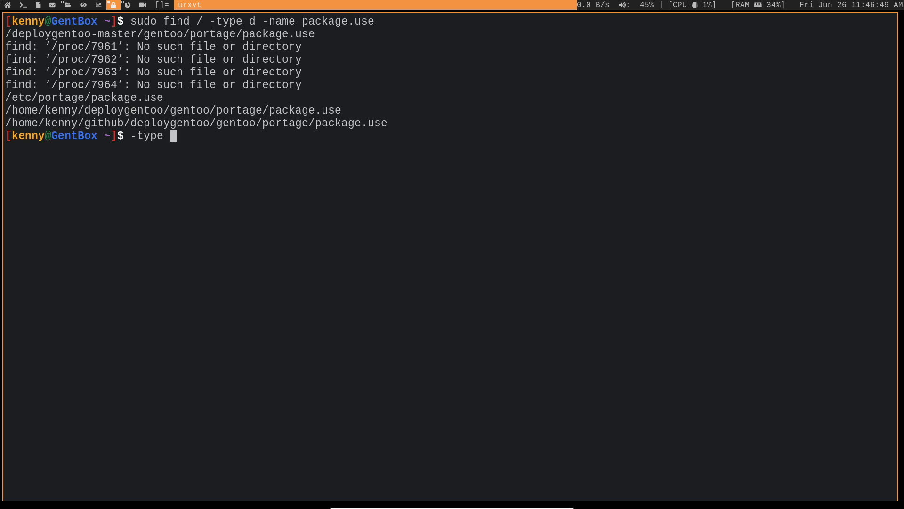
key(ctrl+c)
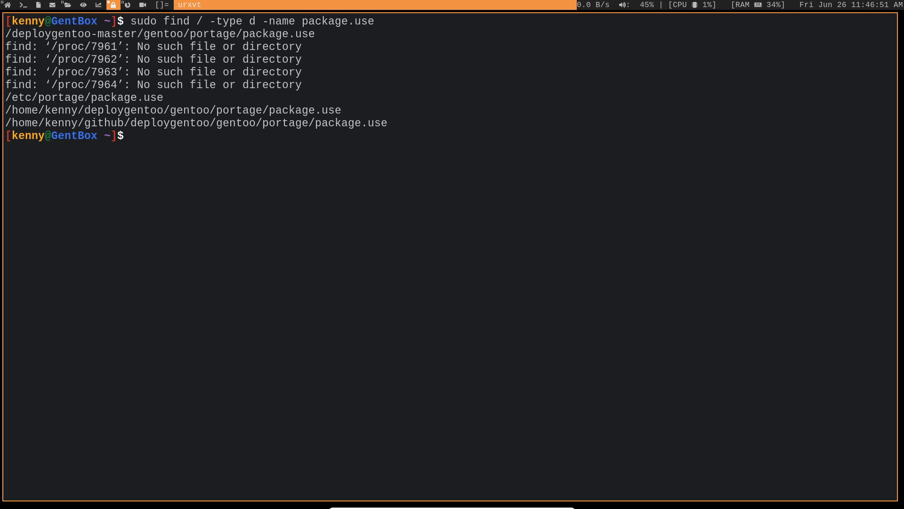
text(clear)
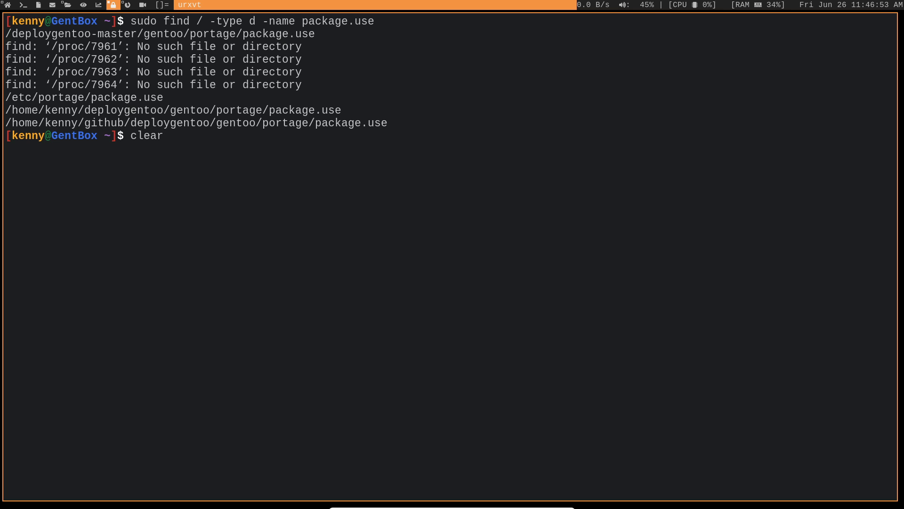
- Run find . -iname '*essay*', which returns nothing, then clear the screen
key(Return)
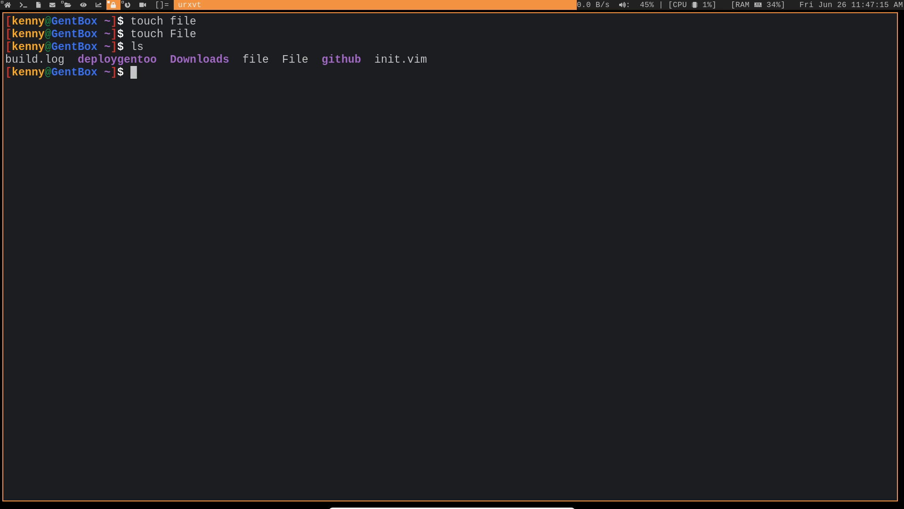
text(f)
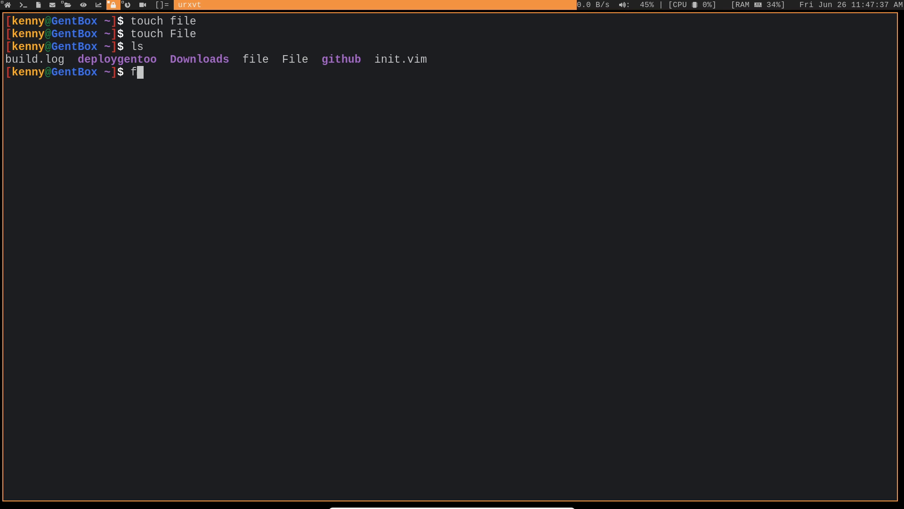
text(ind . -)
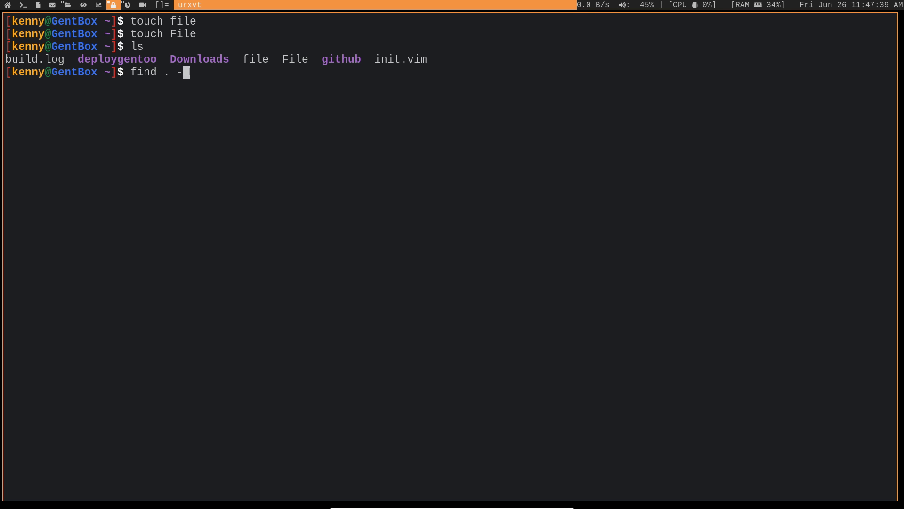
text(iname ")
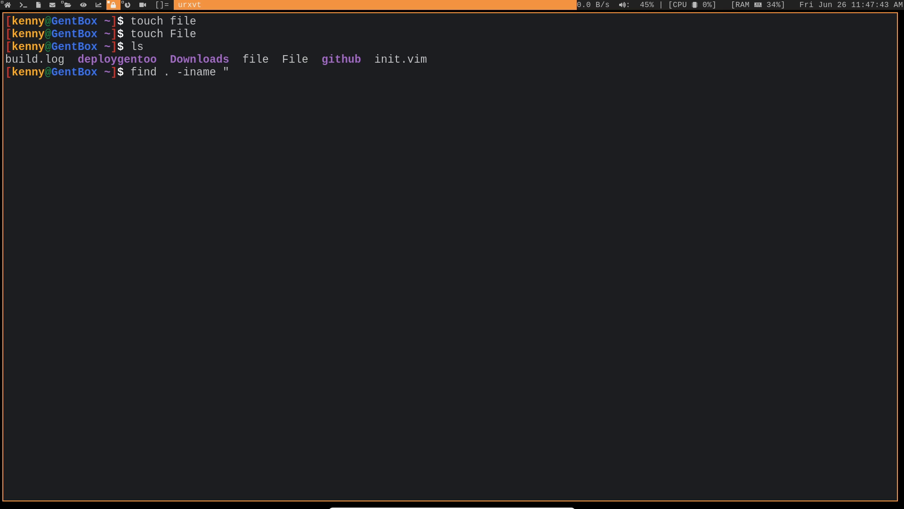
text('*)
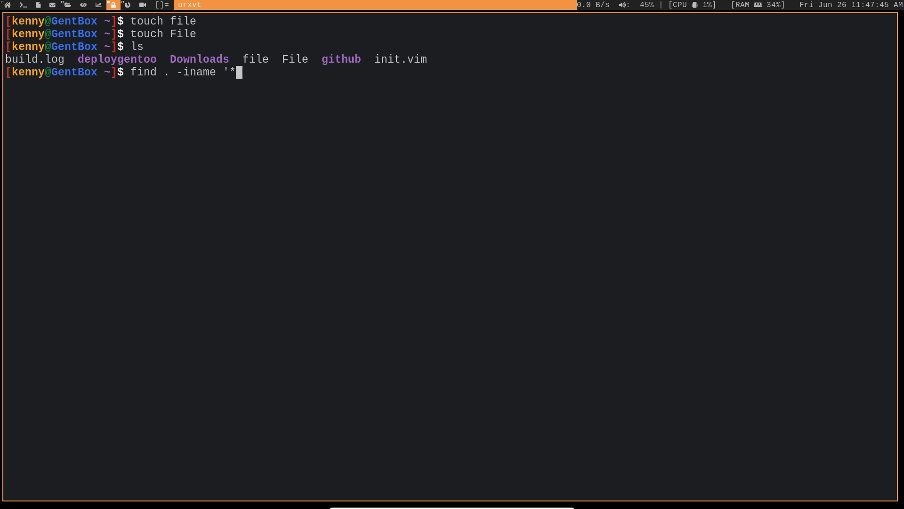
text(essay)
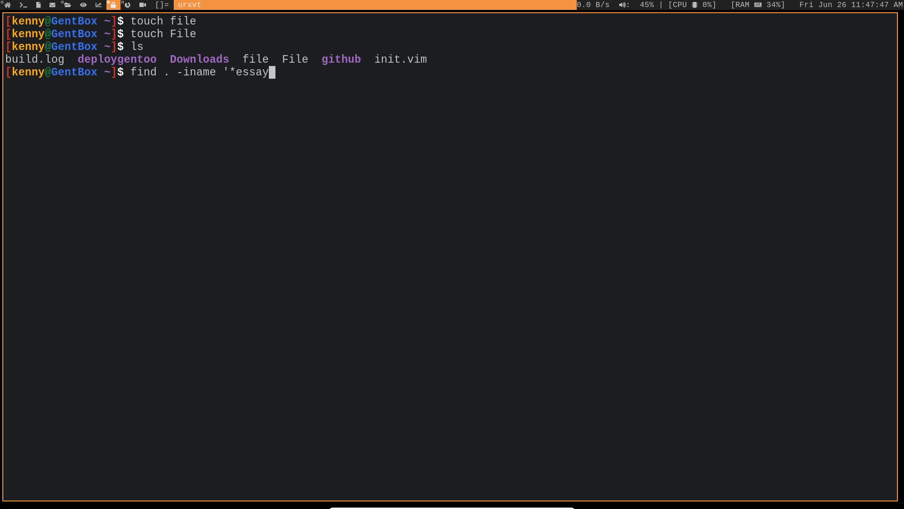
text(*)
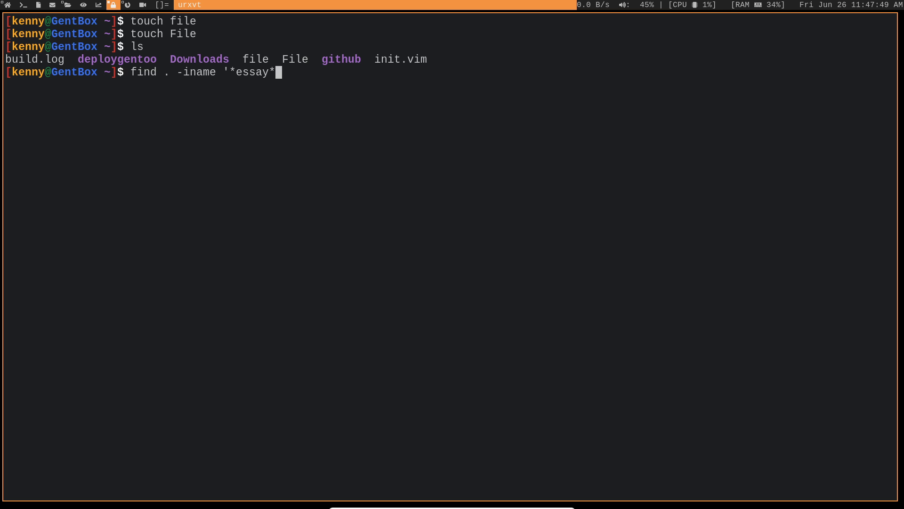
key(Return)
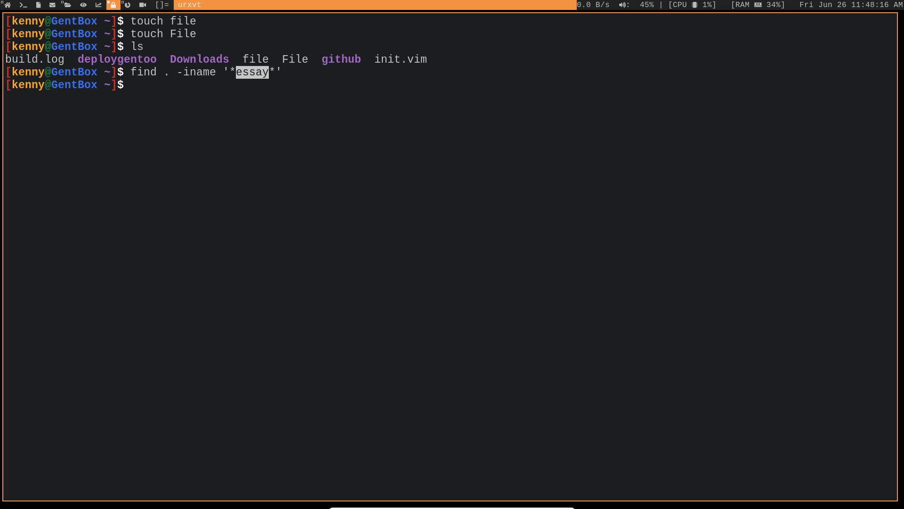
key(Return)
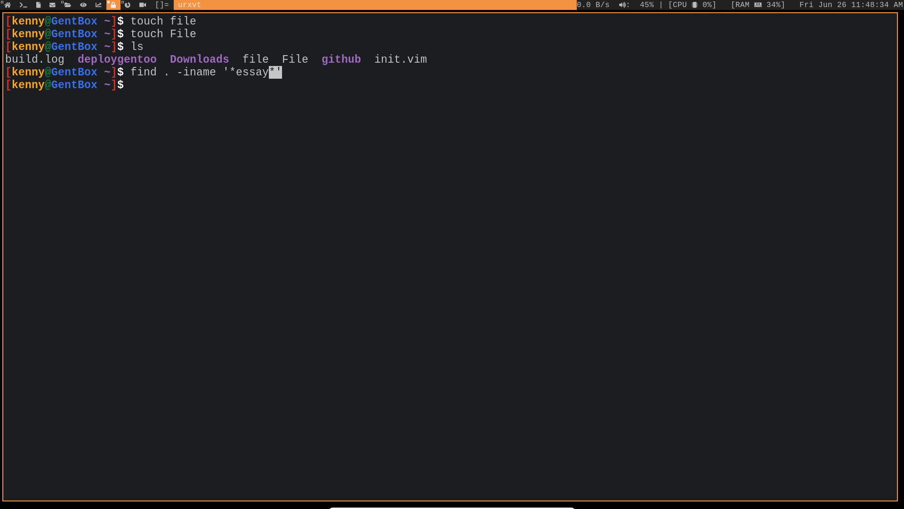
key(Return)
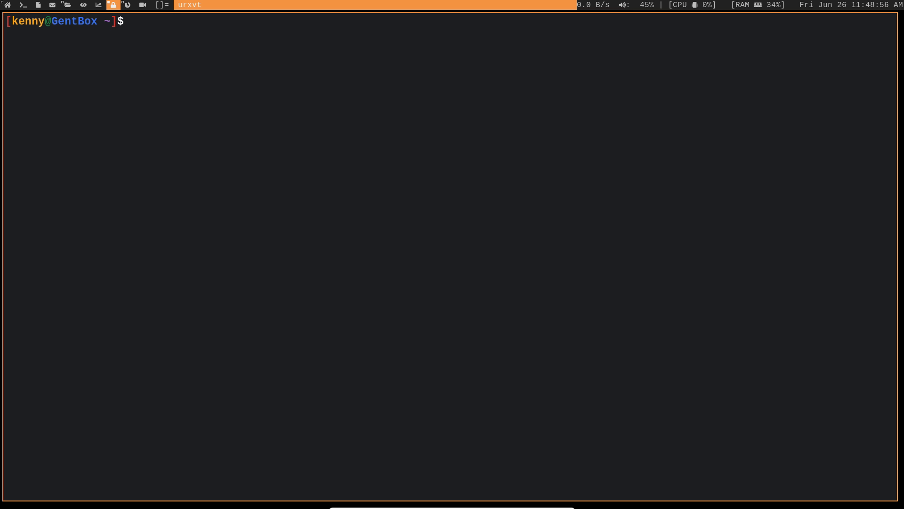
- Run find -type f -perm 0777 -print to search for files with 0777 permissions
text(find)
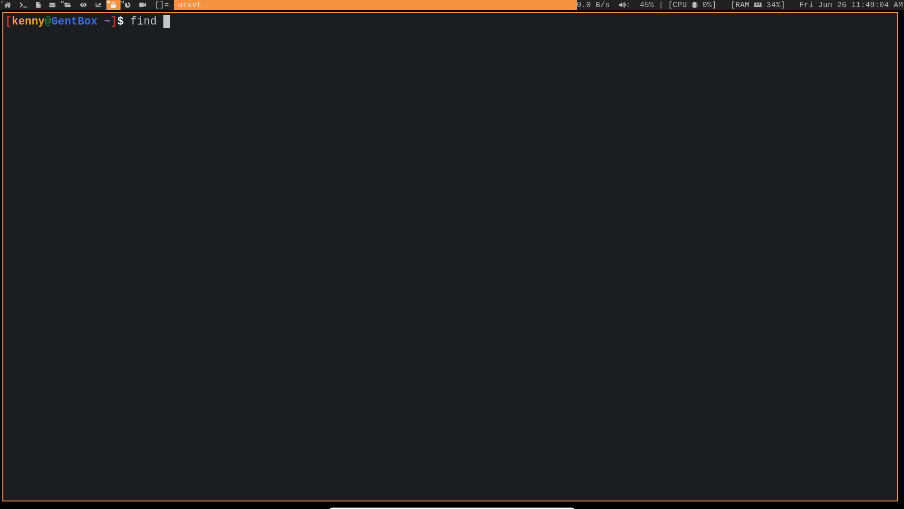
text(-)
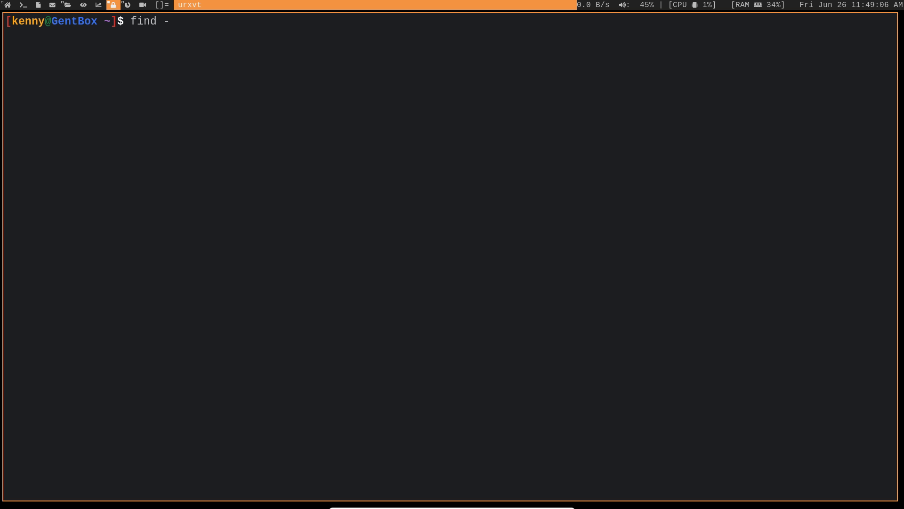
text(type)
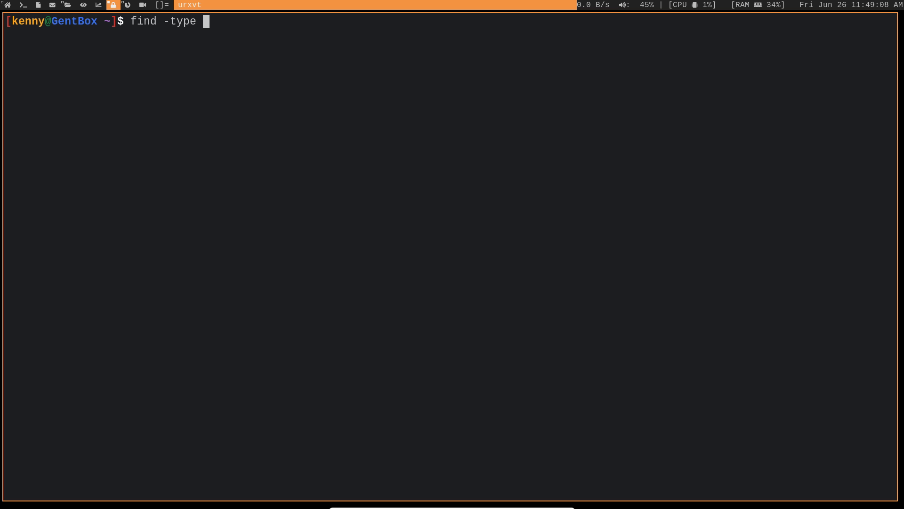
text(f -perm)
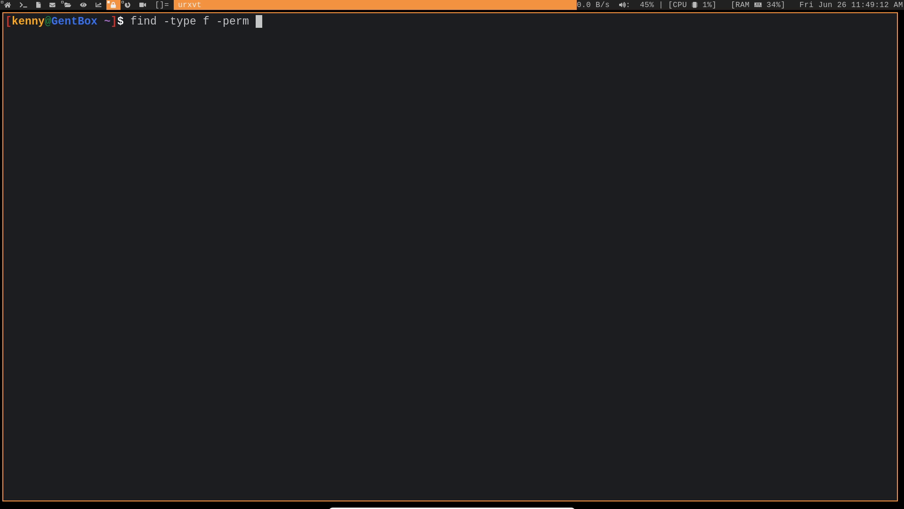
text(0)
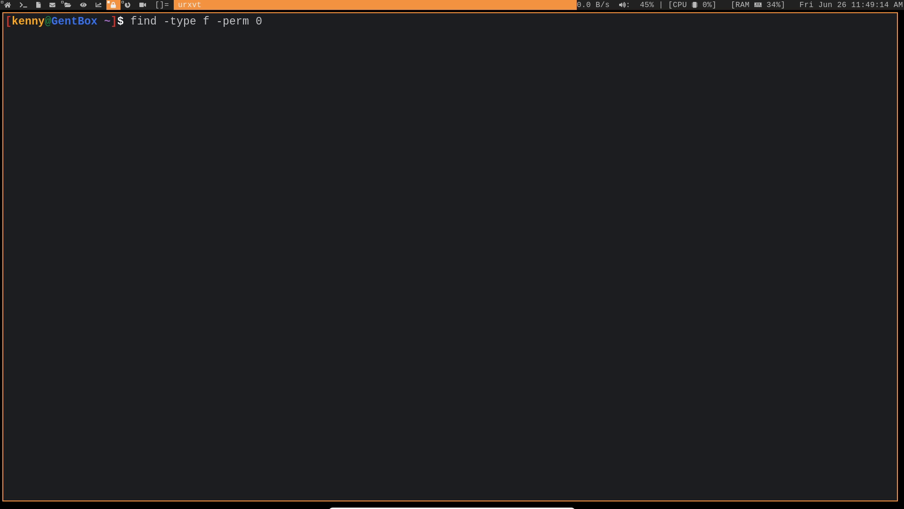
text(777)
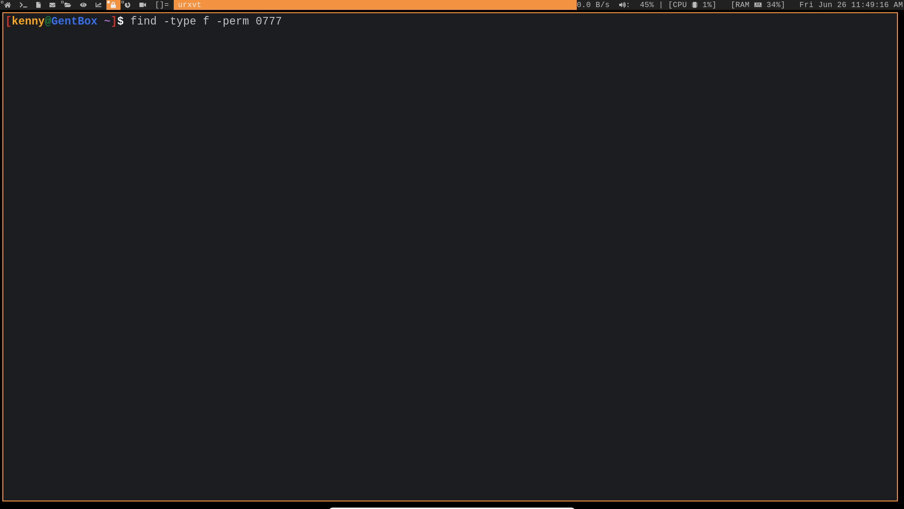
text(-print)
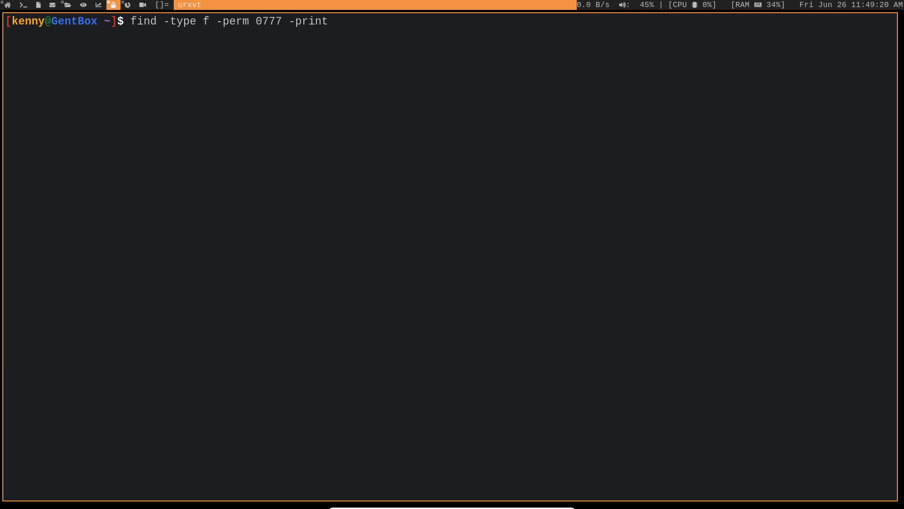
key(Return)
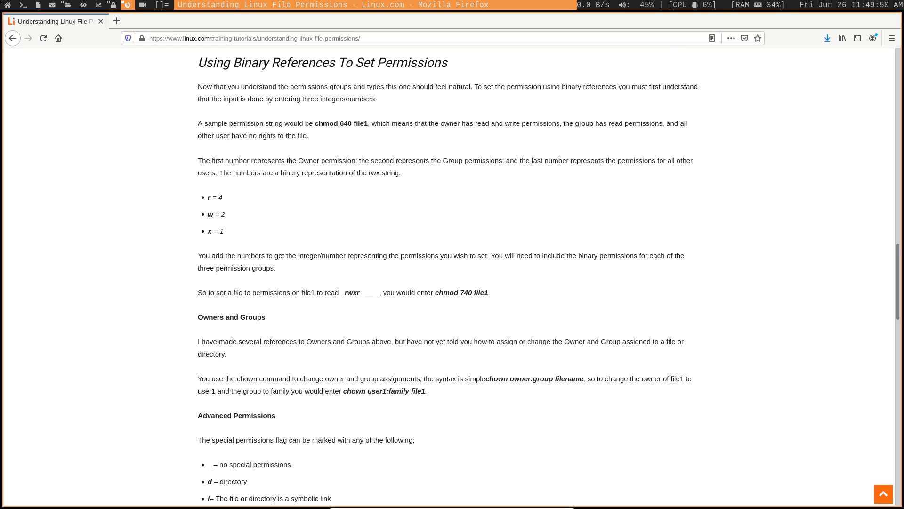
- Read the article's numeric permission values (r = 4) and chmod sections, then clear the terminal
double_click(214, 197)
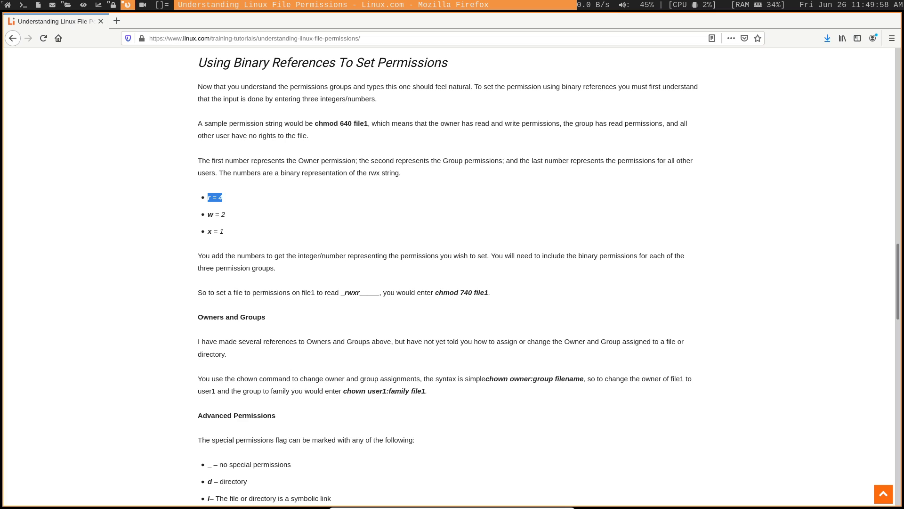
scroll(up, 3)
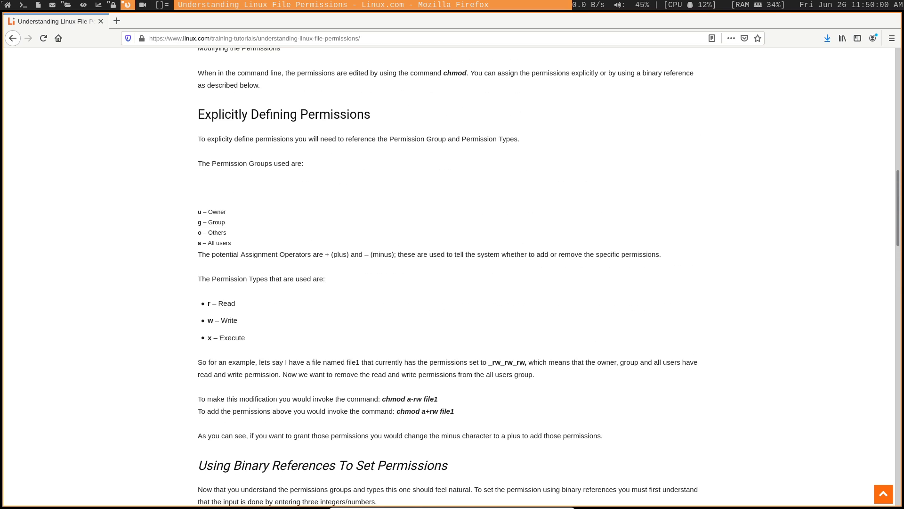
scroll(up, 3)
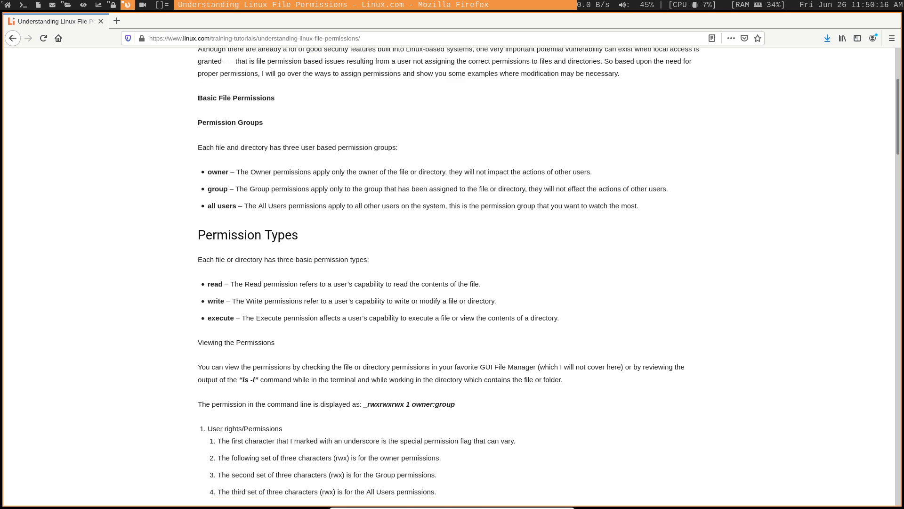
scroll(down, 3)
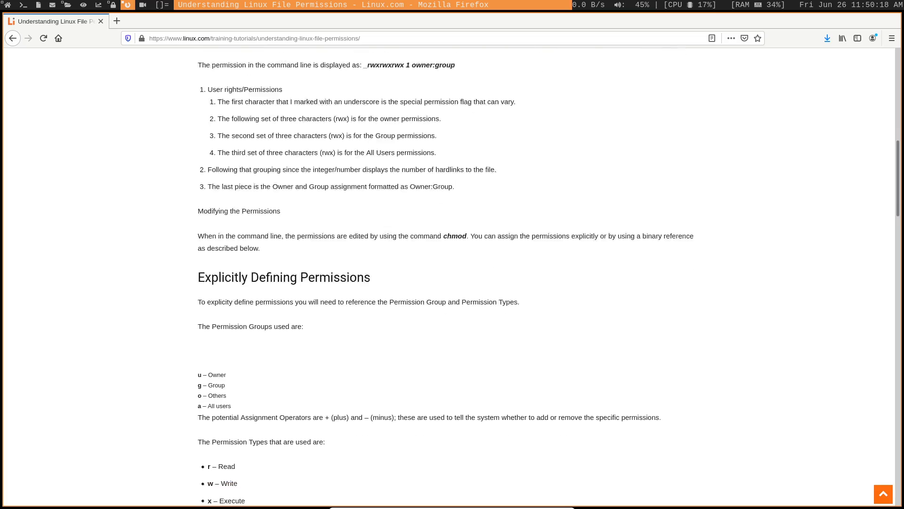
scroll(down, 3)
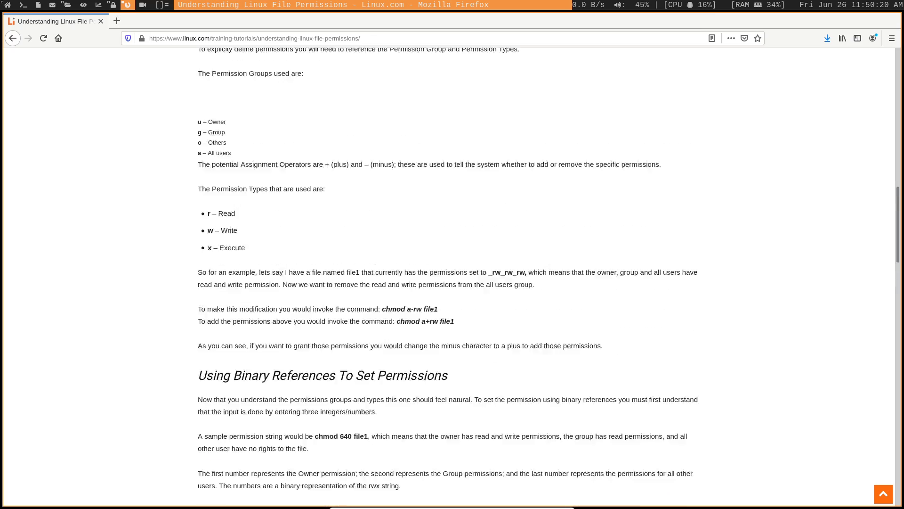
scroll(down, 3)
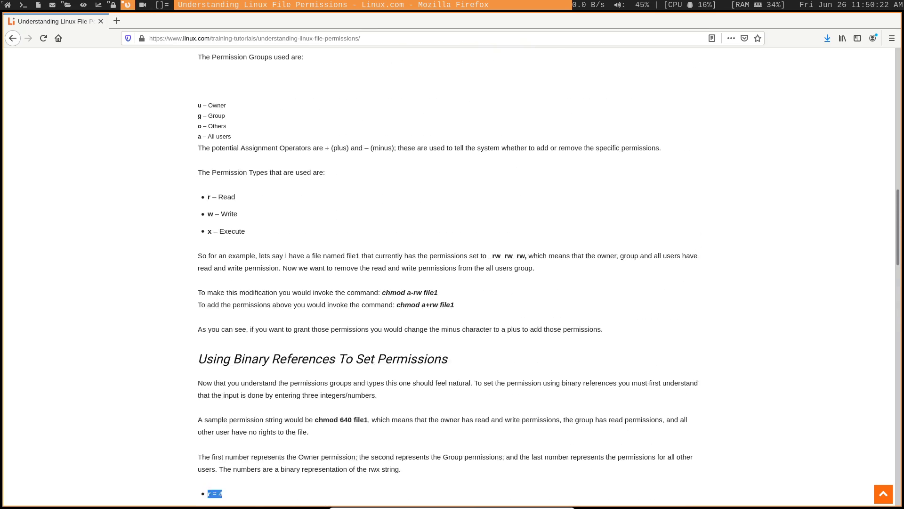
scroll(up, 3)
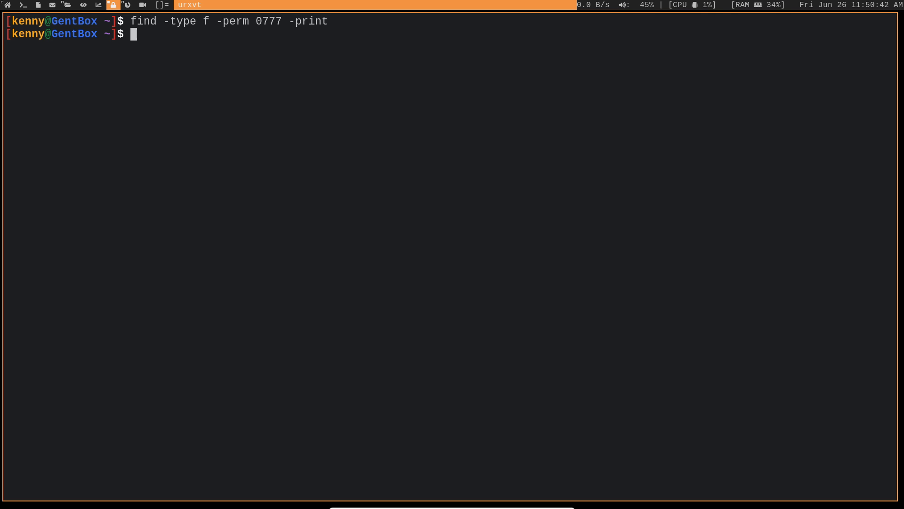
key(ctrl+l)
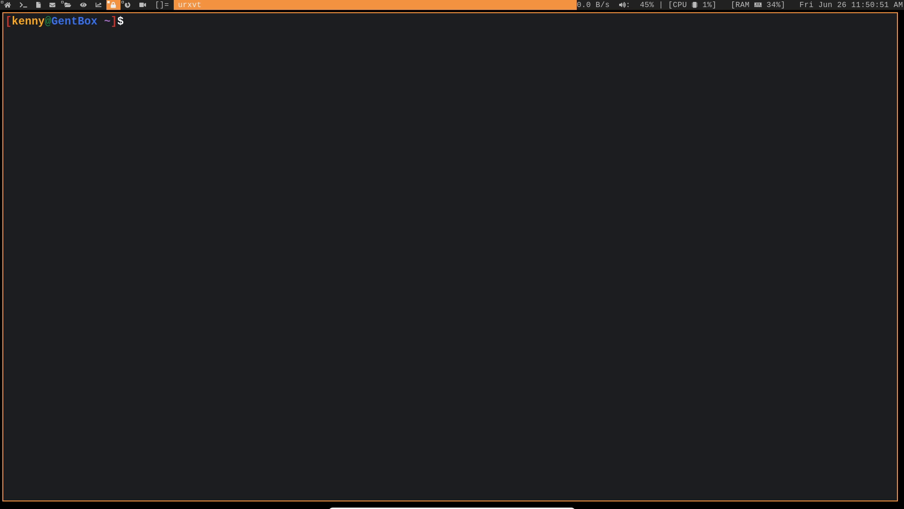
- Run cut -d: -f1 /etc/passwd to list the system usernames
text(cut -d)
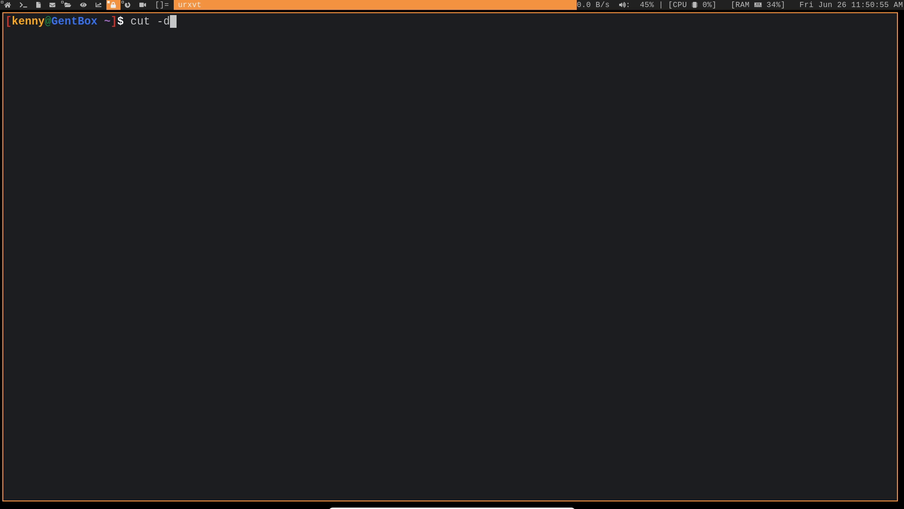
text(: -f)
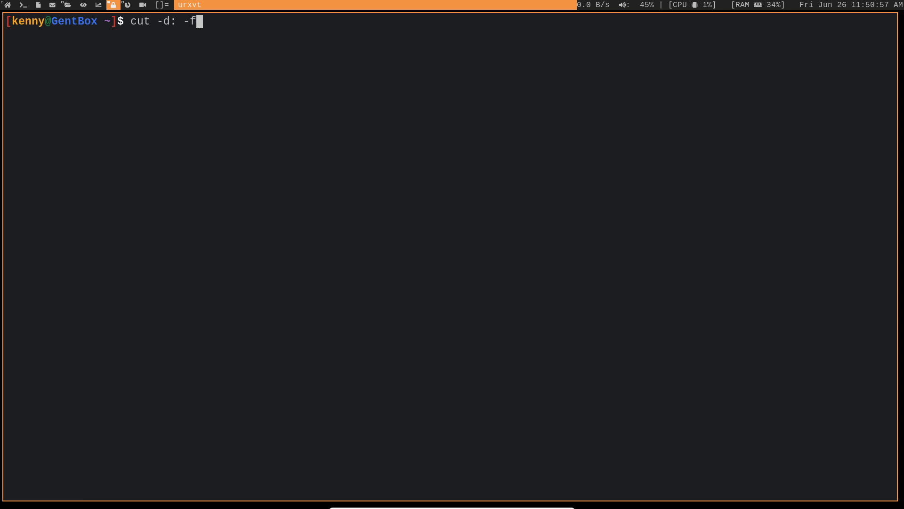
text(1 /etc/passwd)
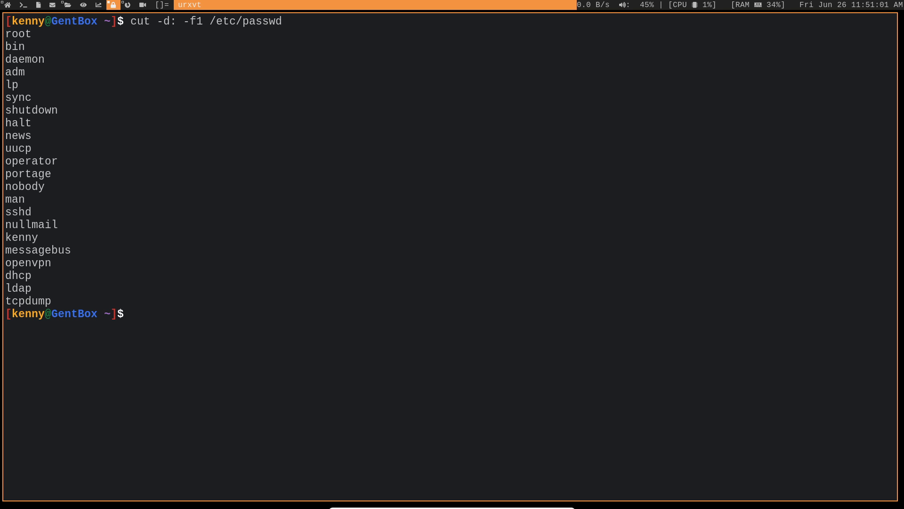
double_click(21, 237)
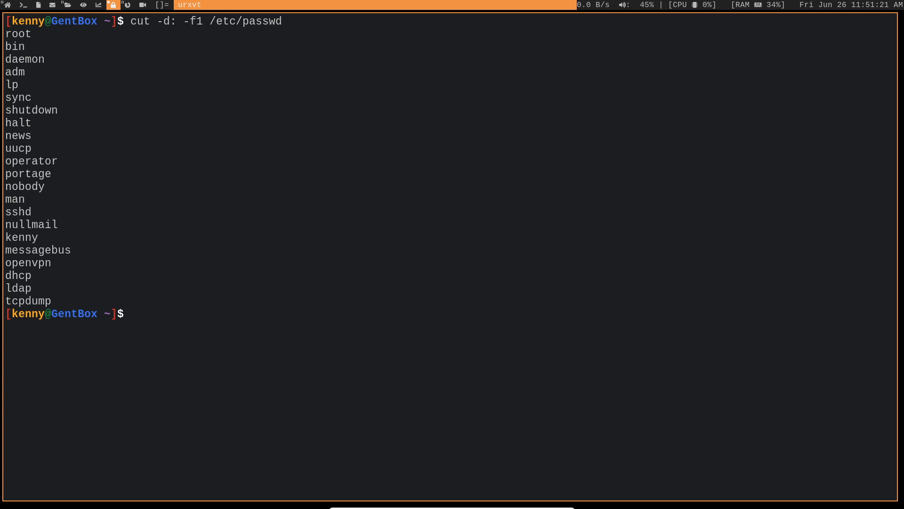
- Run find -type f -perm 0777 -print, which finds nothing, then clear the screen
text(find -type f -perm 0777 -print)
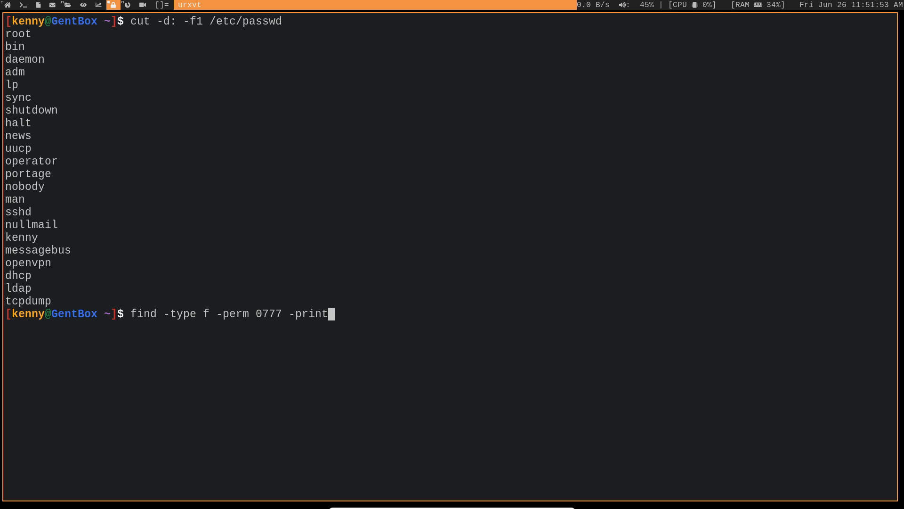
key(Return)
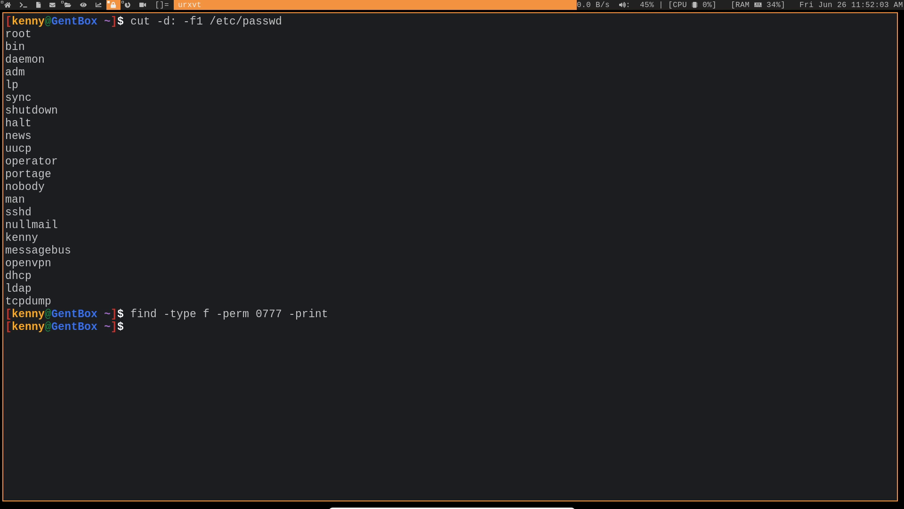
key(ctrl+l)
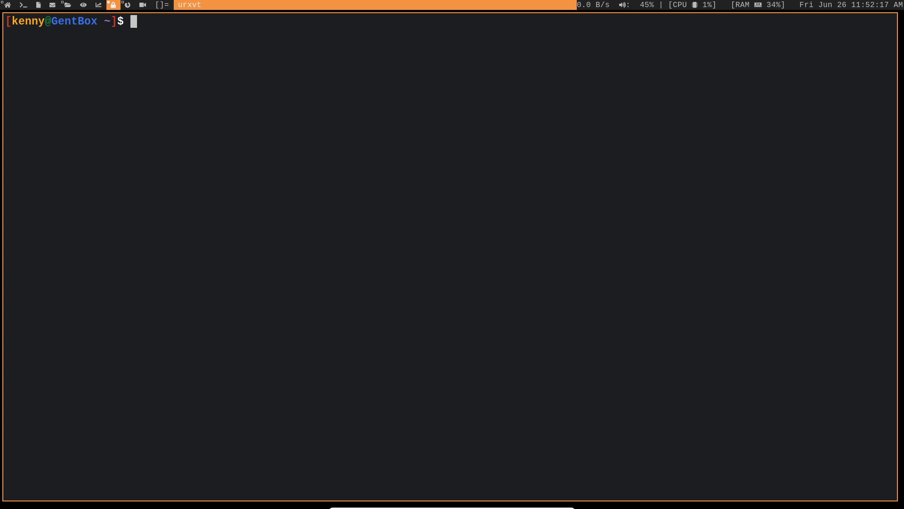
- Enter find . -type f -size +1G to search for regular files larger than 1G
text(find . -=)
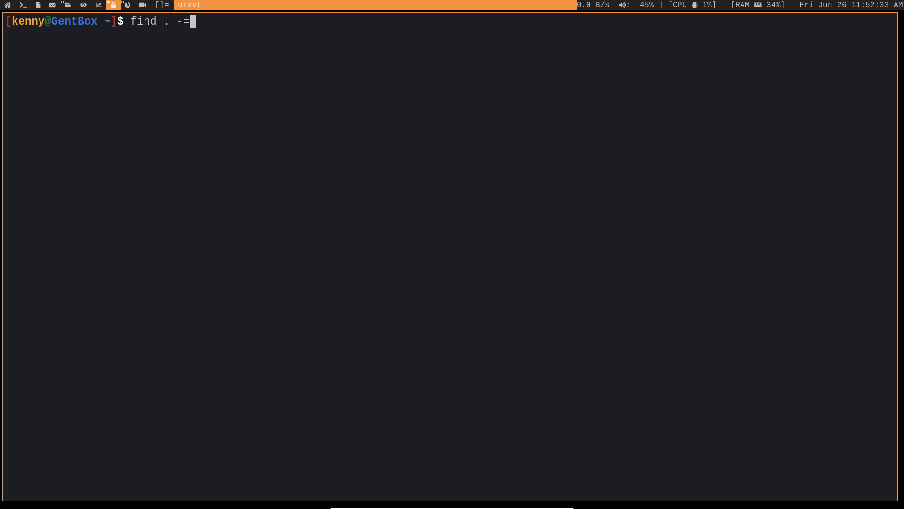
text(type f)
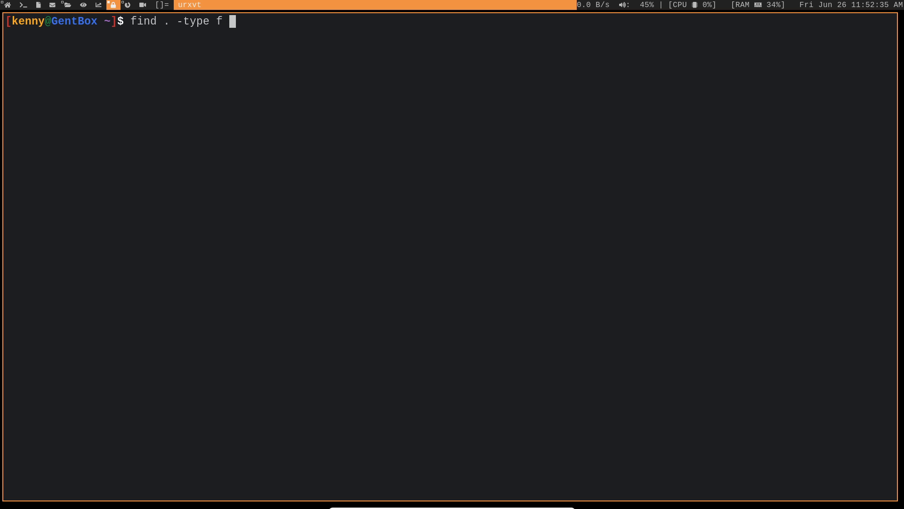
text(-size)
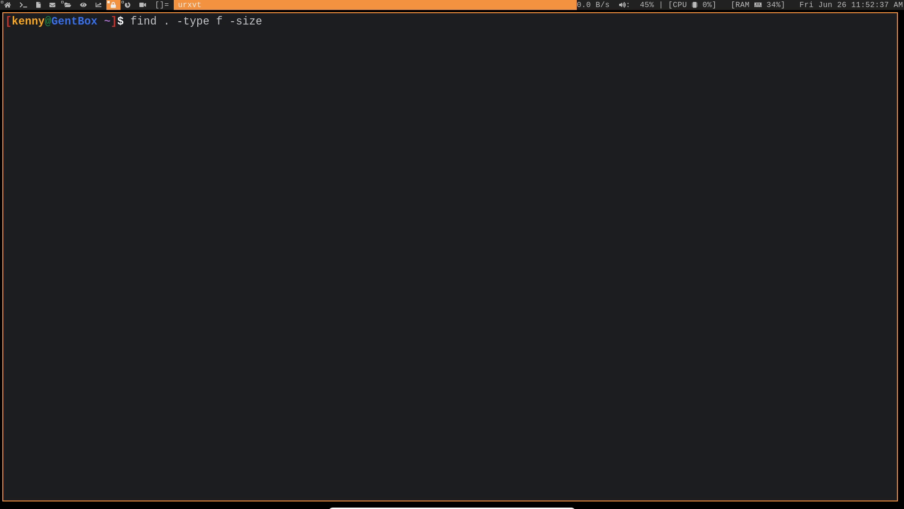
text(+)
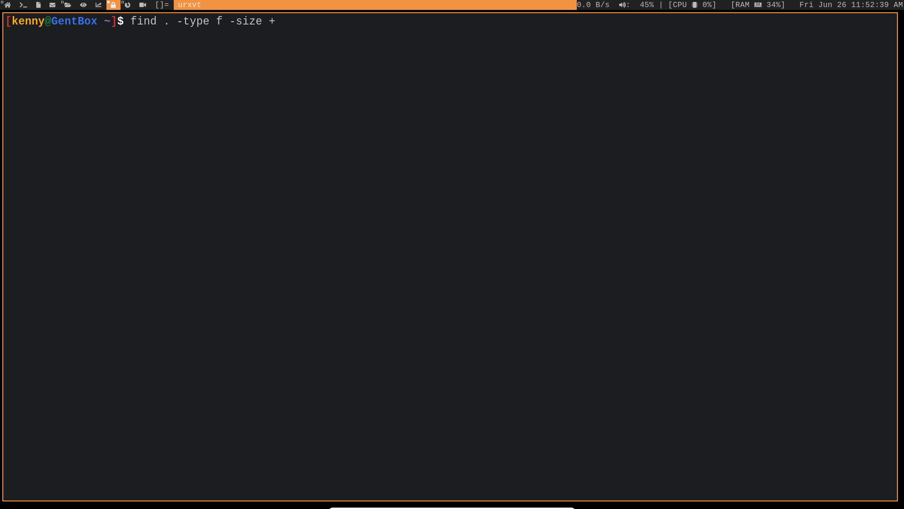
text(1)
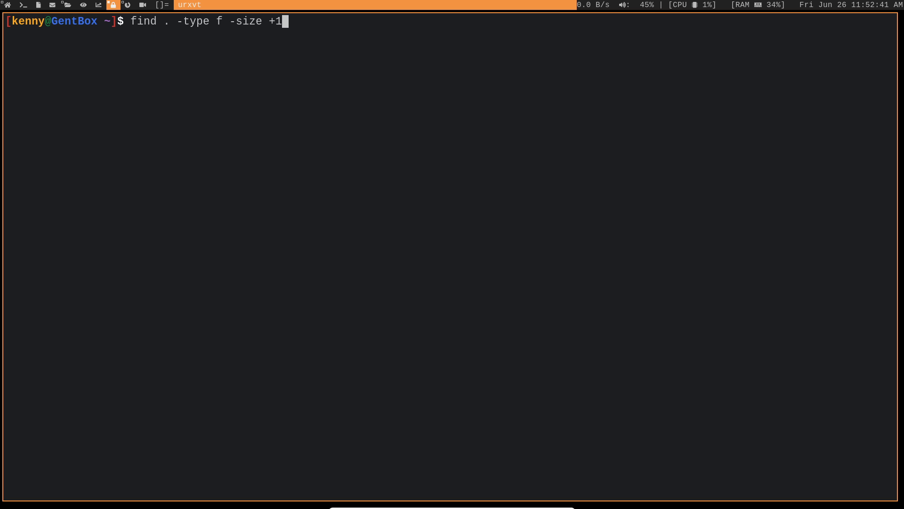
text(G)
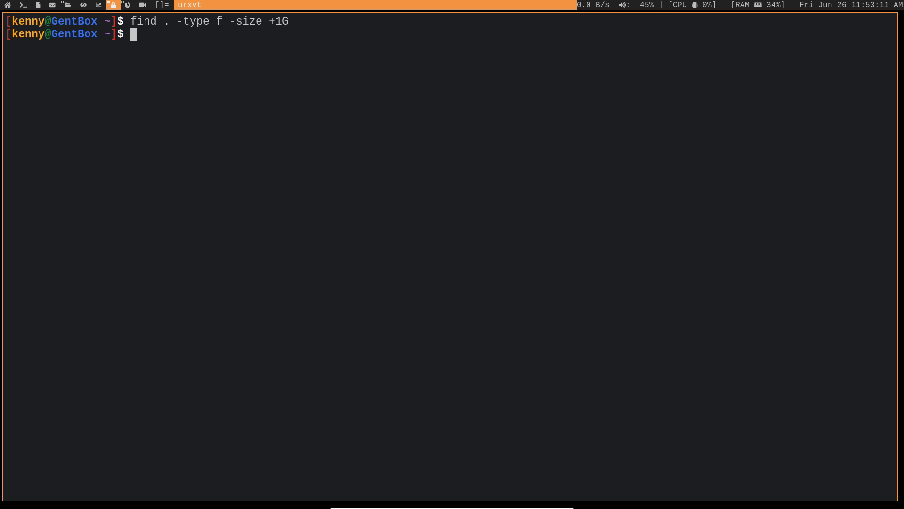
- Run find . -type f -size +1M -size -2G, listing the cache, download and Firefox profile files
text(find .)
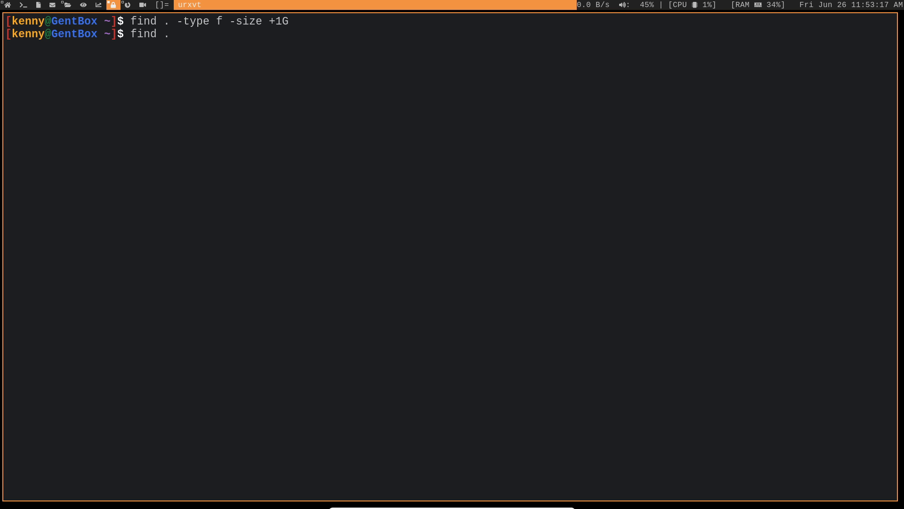
text(-type)
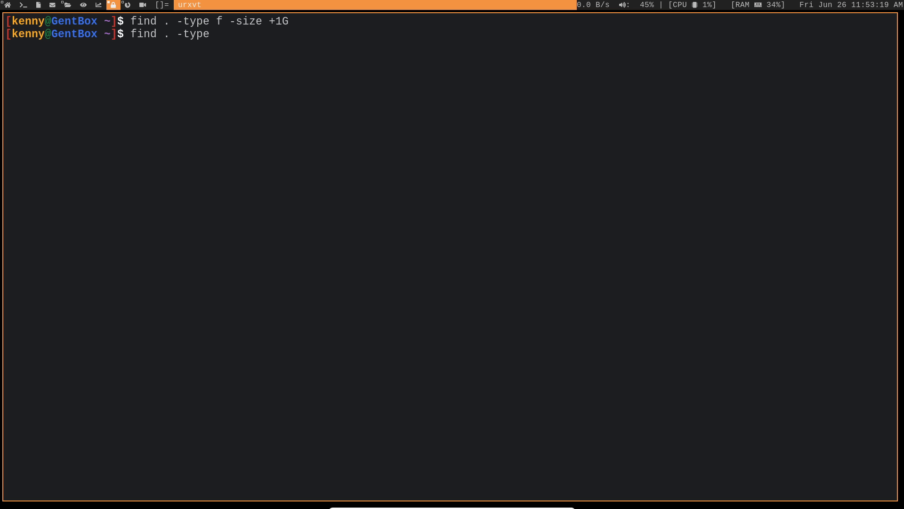
text(f -size +)
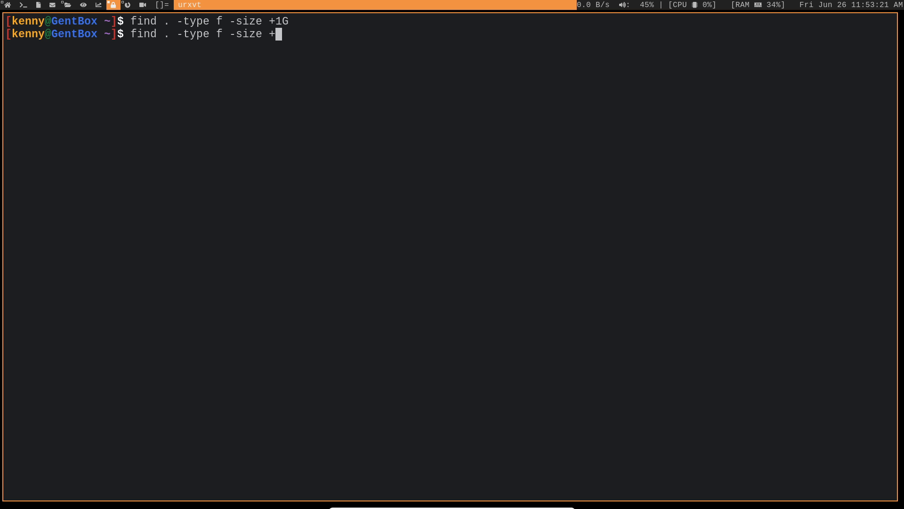
text(1M)
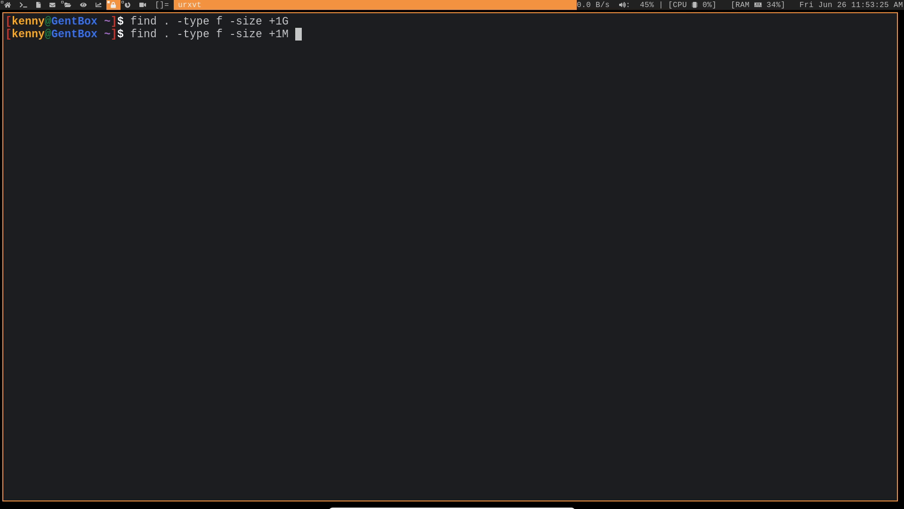
text(-size)
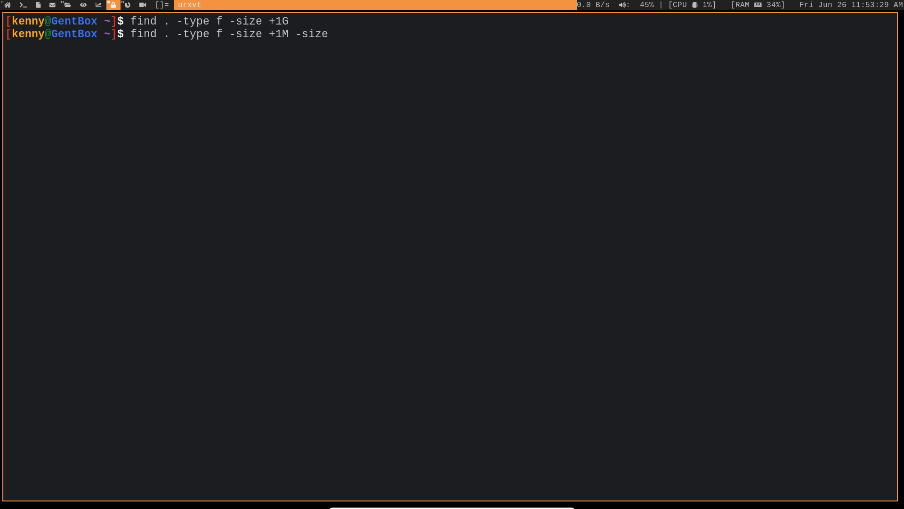
text(-)
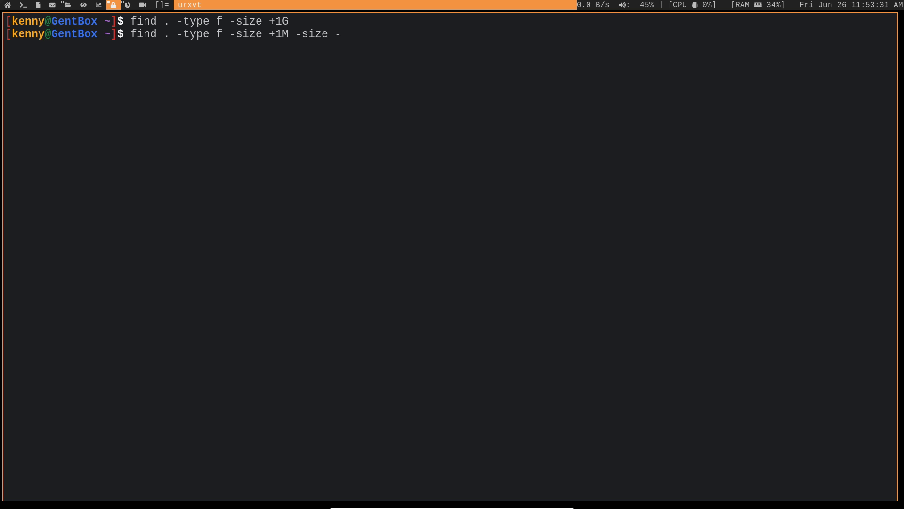
text(2G)
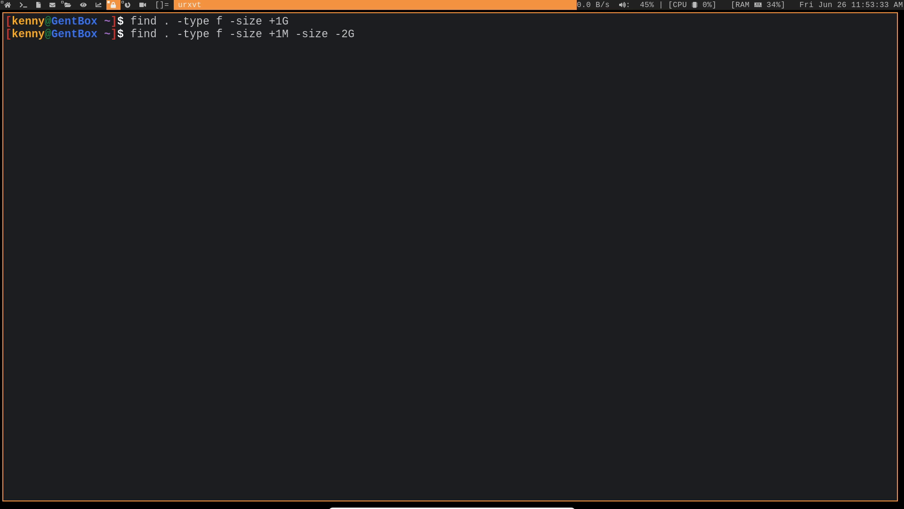
key(Return)
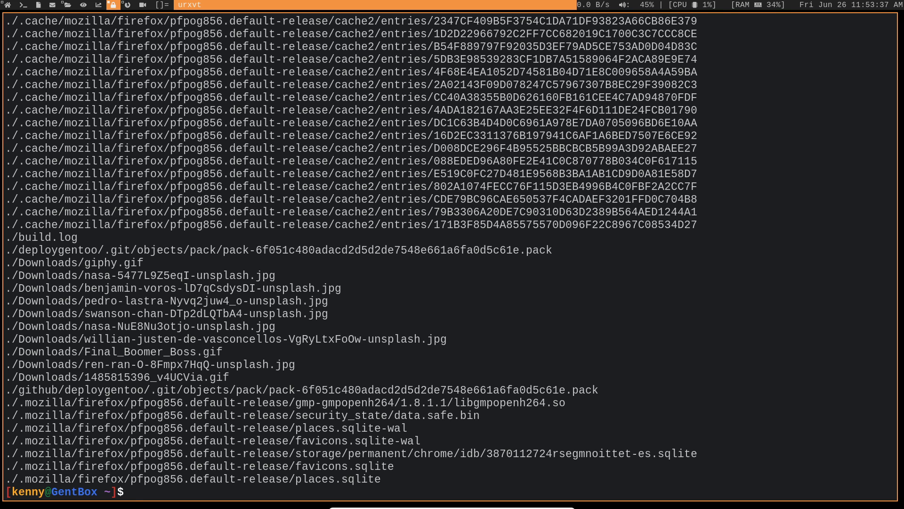
key(Return)
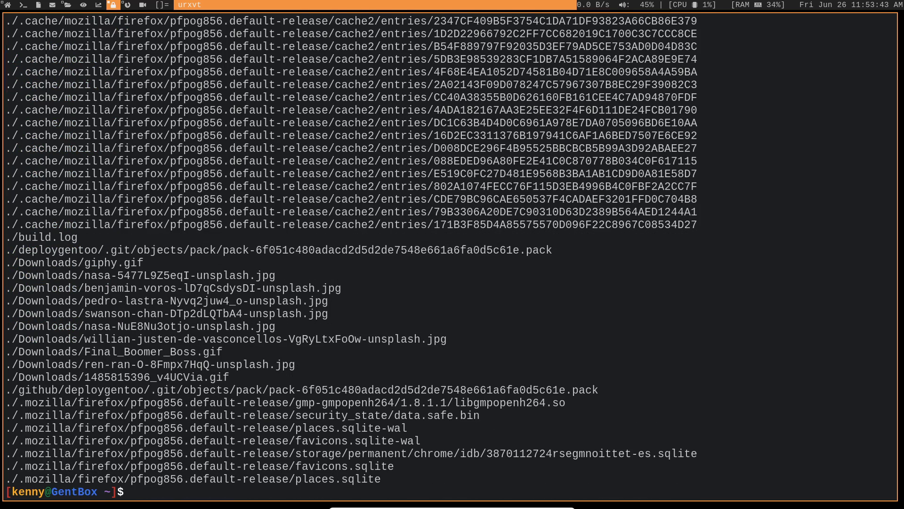
- Clear the file-size listing from the screen
text(cle)
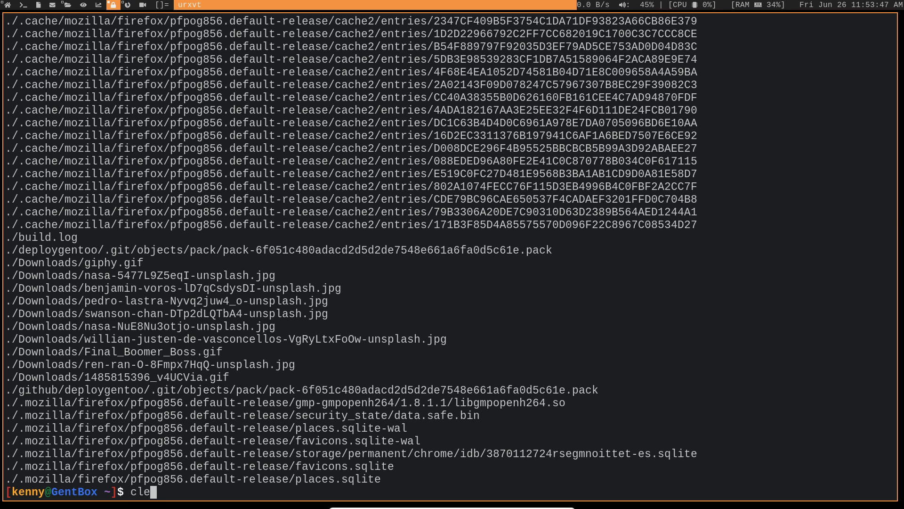
key(Return)
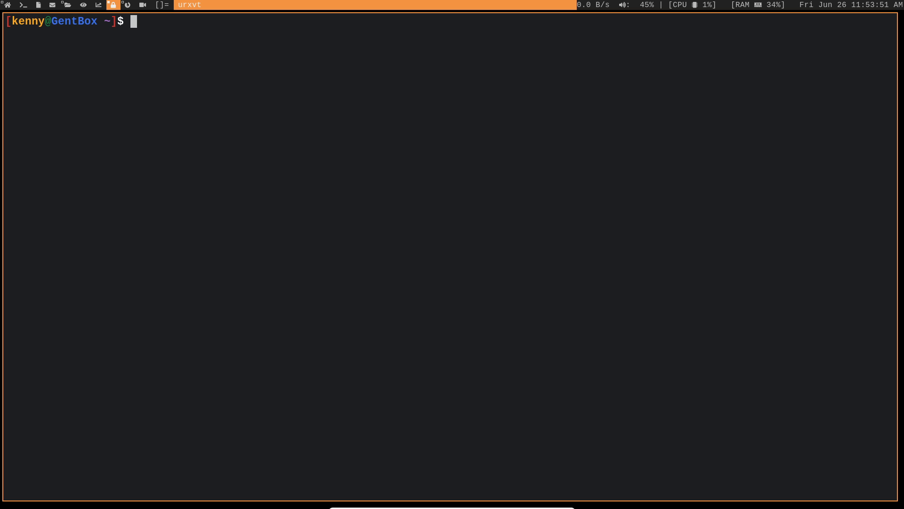
- Open man find and page down to the printf format directives
text(m)
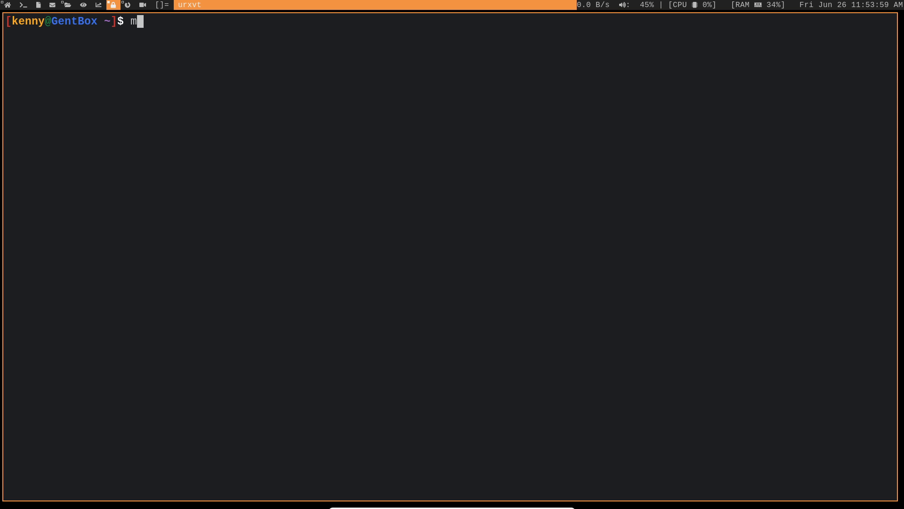
text(an find)
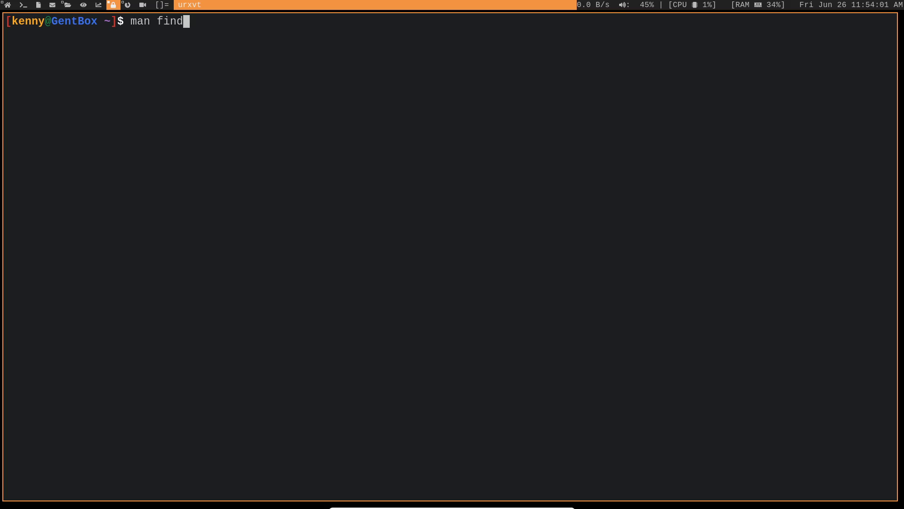
key(Return)
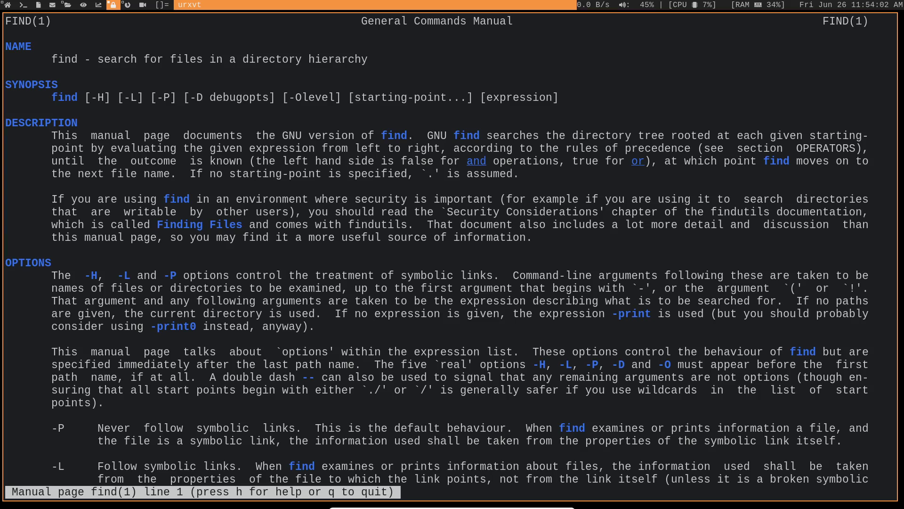
scroll(down, 3)
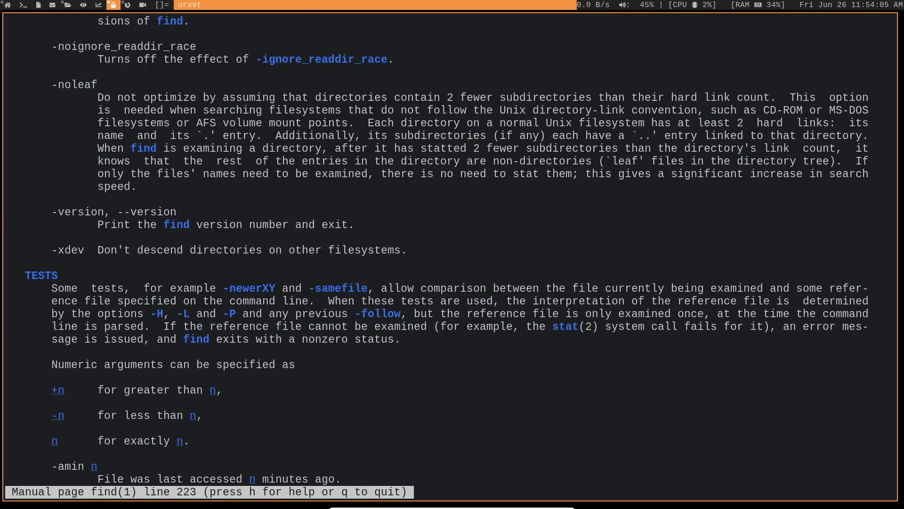
scroll(down, 3)
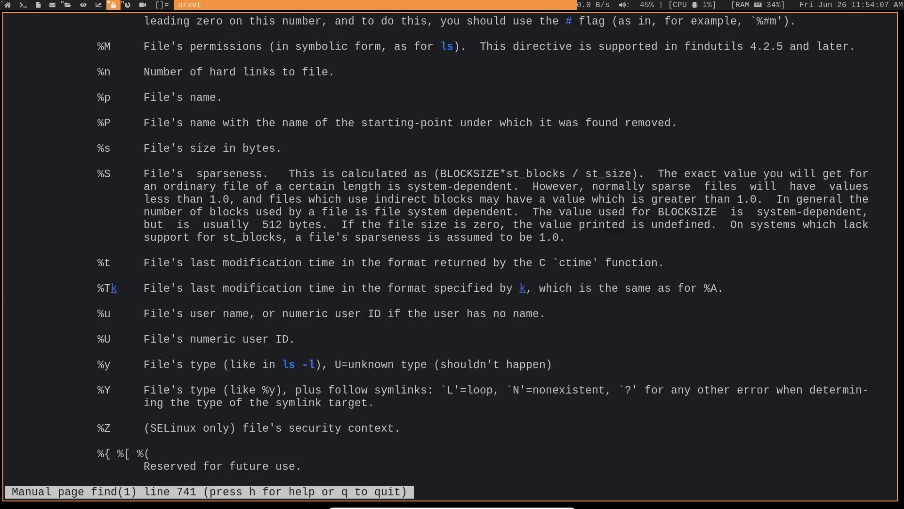